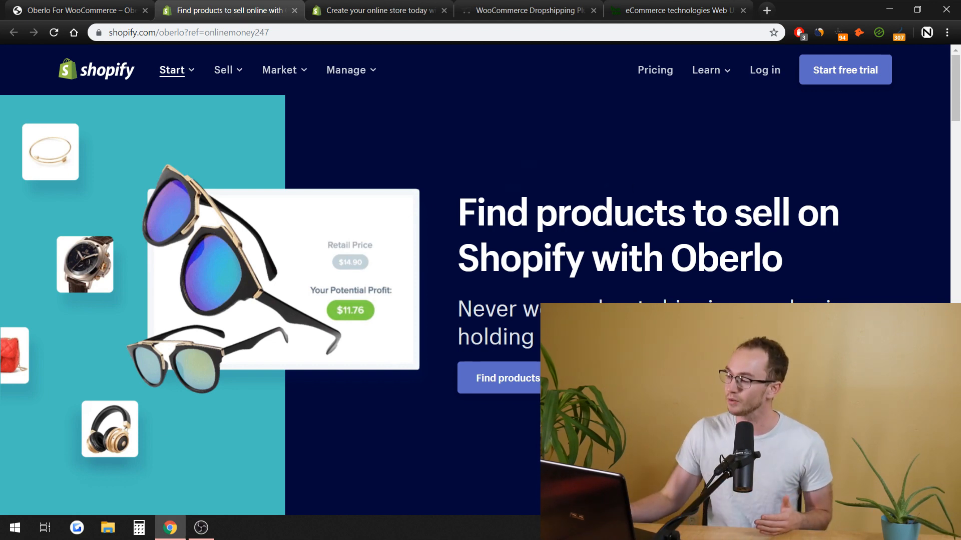
Open and scroll through Shopify's plan prices
scroll(down, 3)
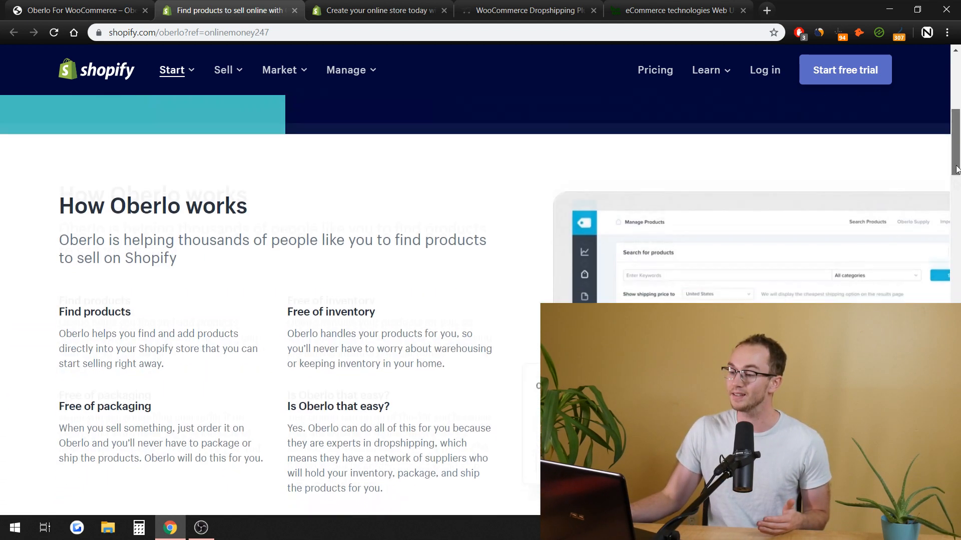
scroll(up, 3)
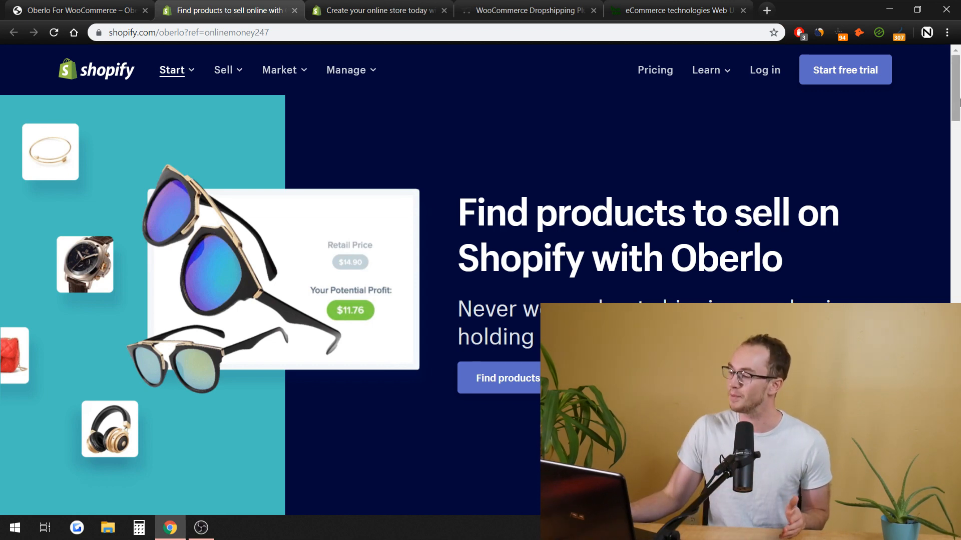
scroll(down, 3)
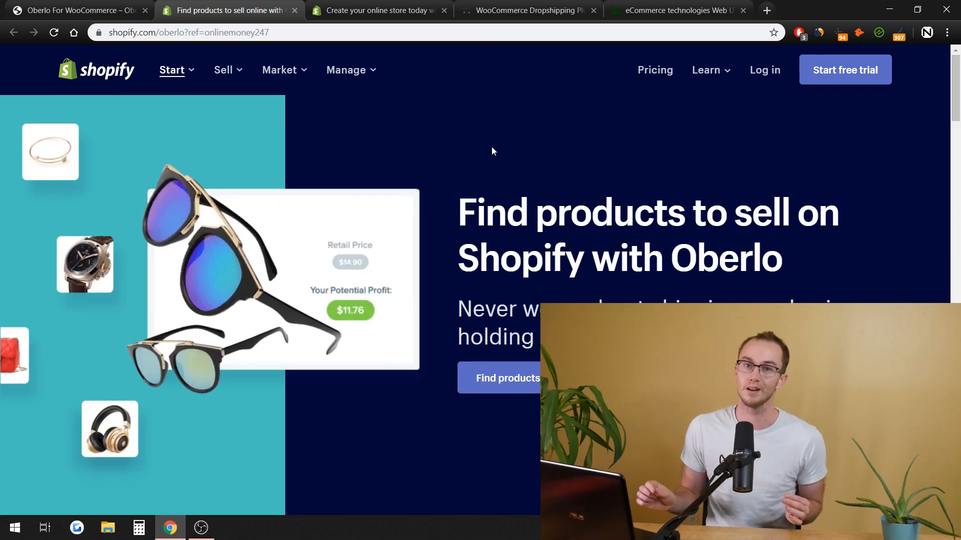
mouse_move(654, 70)
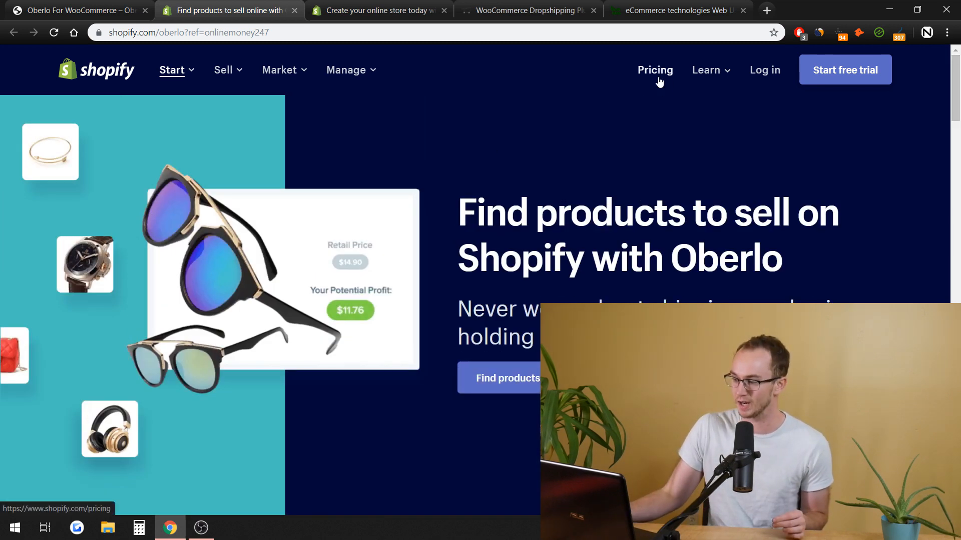
click(654, 70)
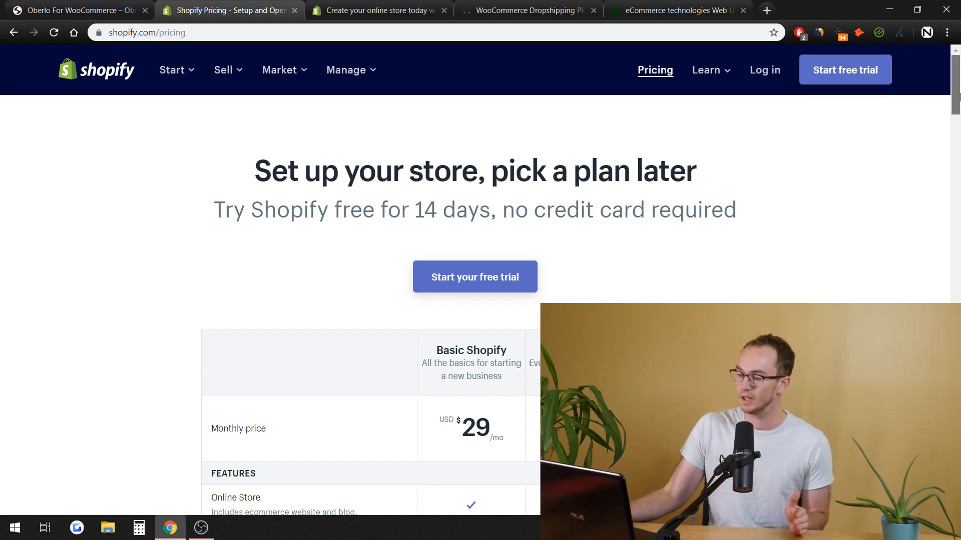
scroll(down, 3)
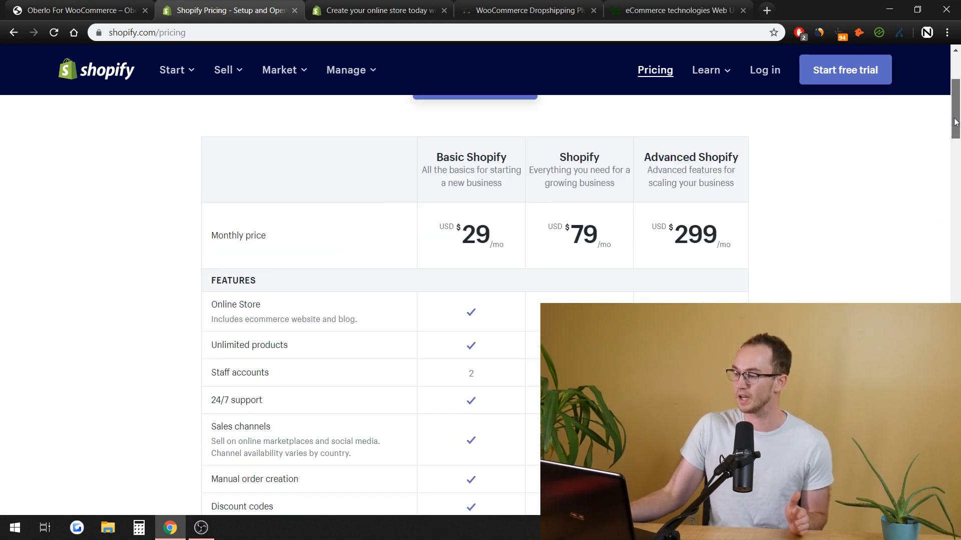
scroll(down, 3)
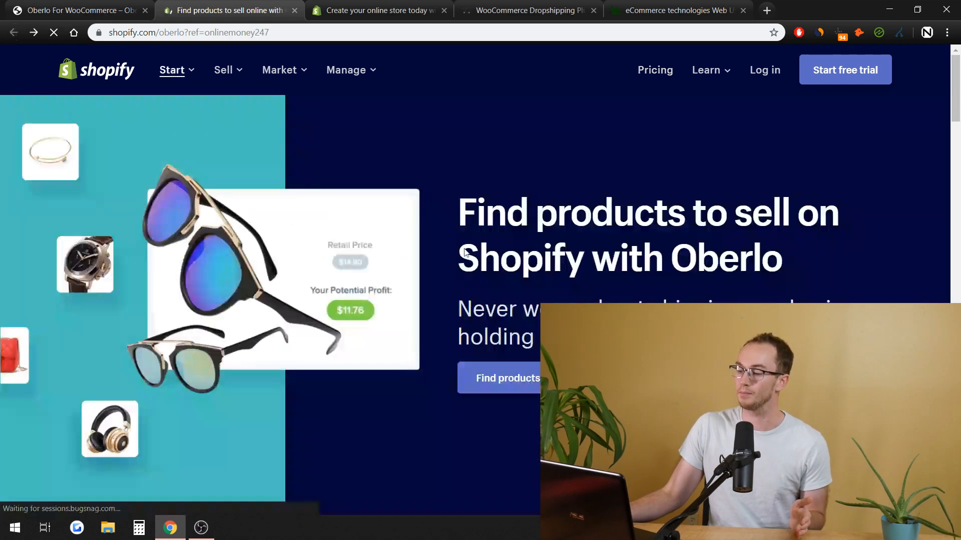
scroll(down, 3)
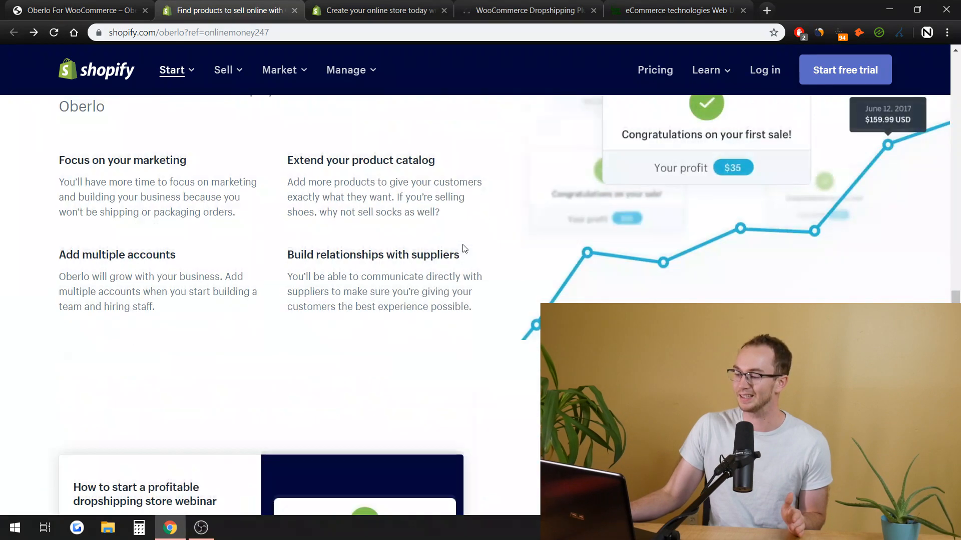
scroll(down, 3)
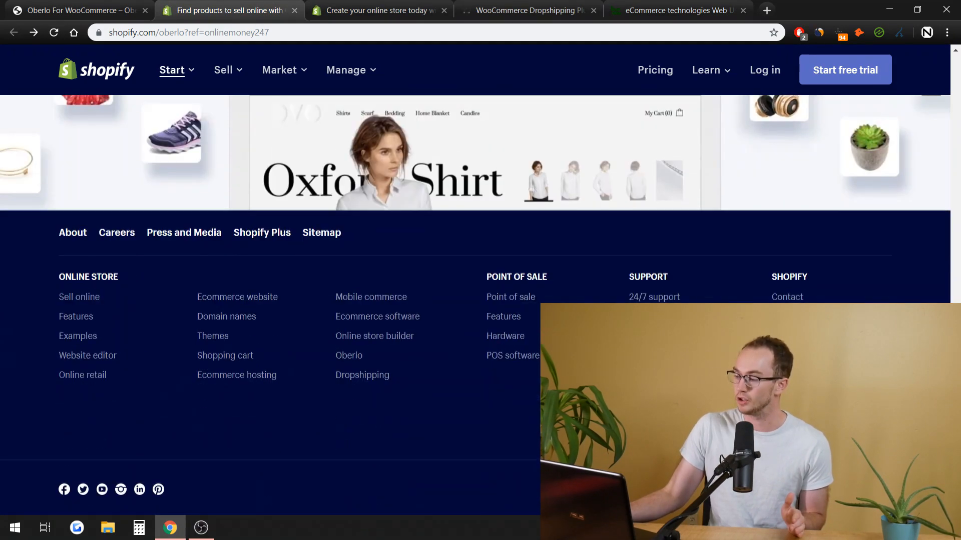
Switch to AliDropship's WooCommerce Dropshipping Plugin page with its $89 one-time price
scroll(up, 3)
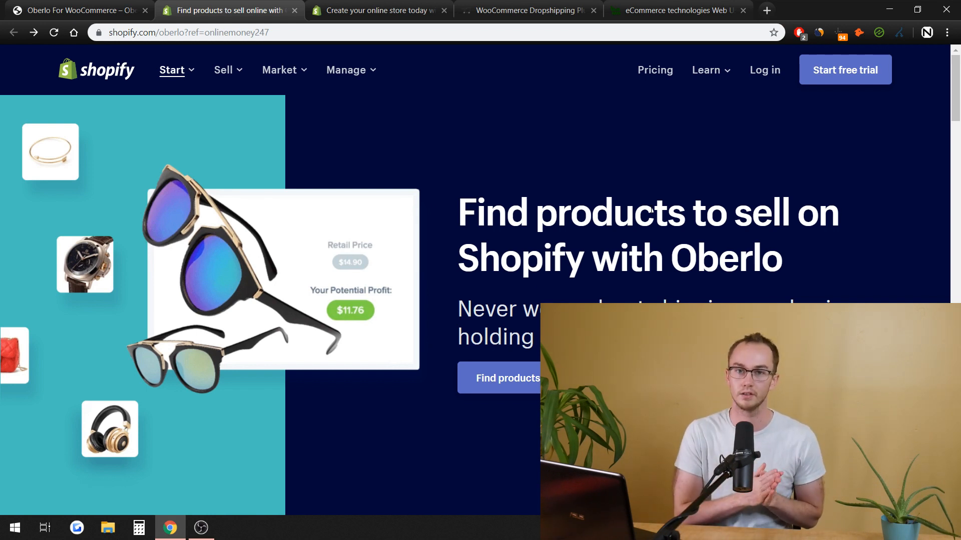
mouse_move(528, 10)
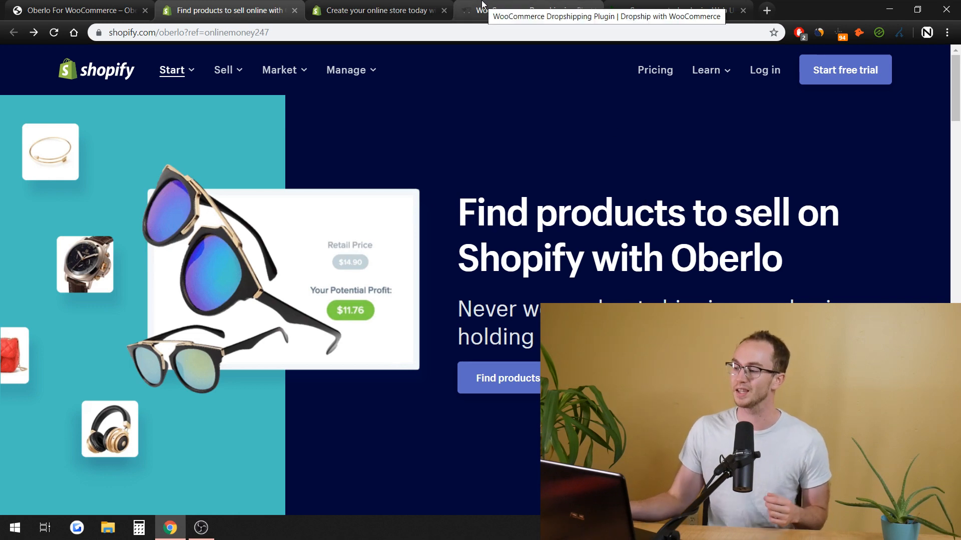
click(527, 11)
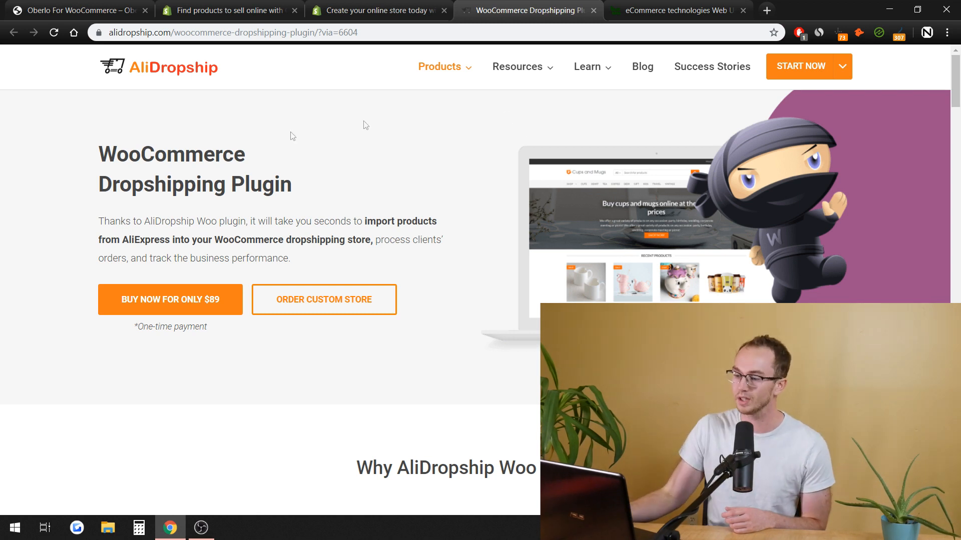
mouse_move(483, 182)
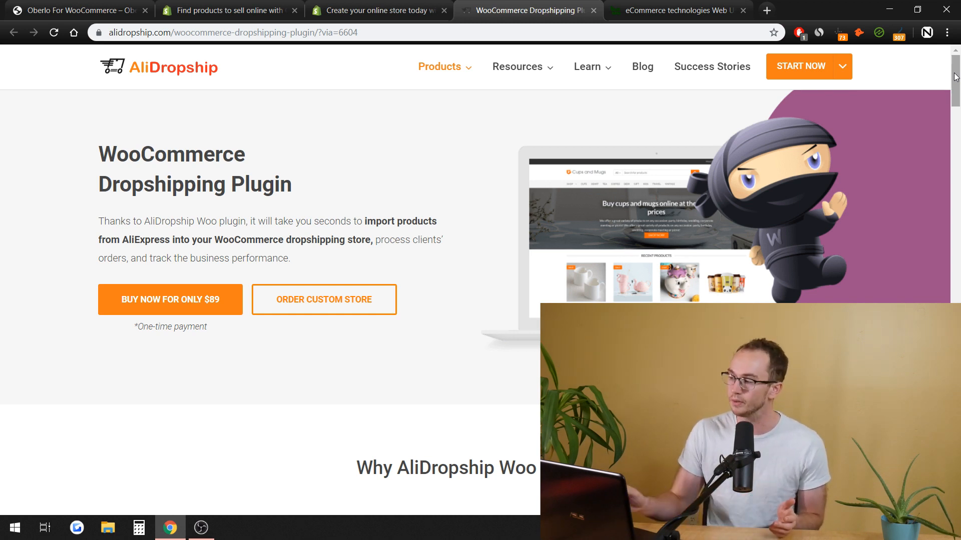
double_click(192, 326)
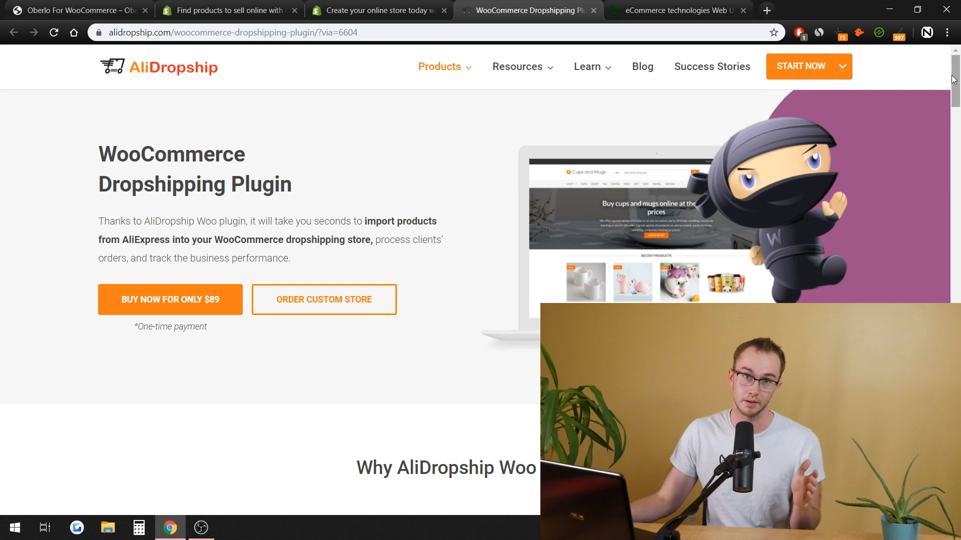
scroll(down, 3)
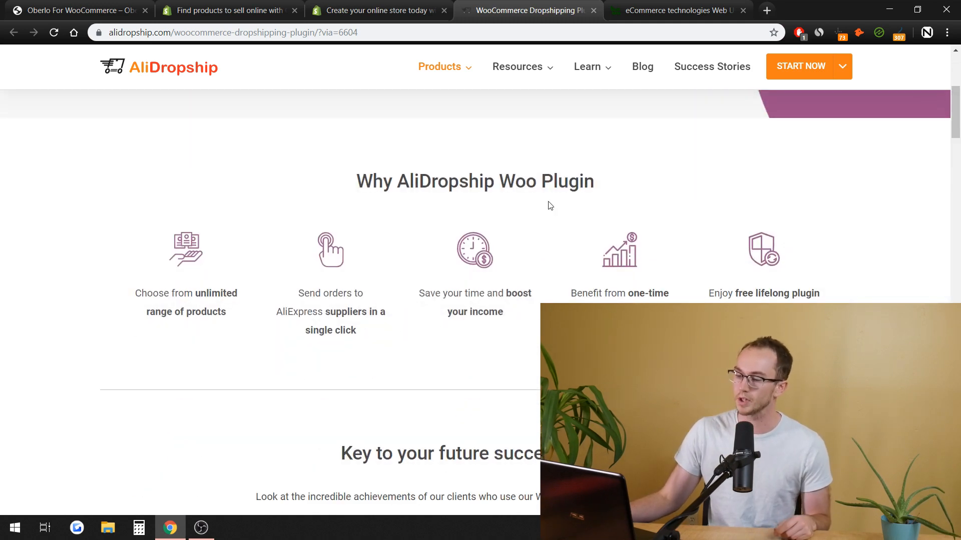
scroll(down, 3)
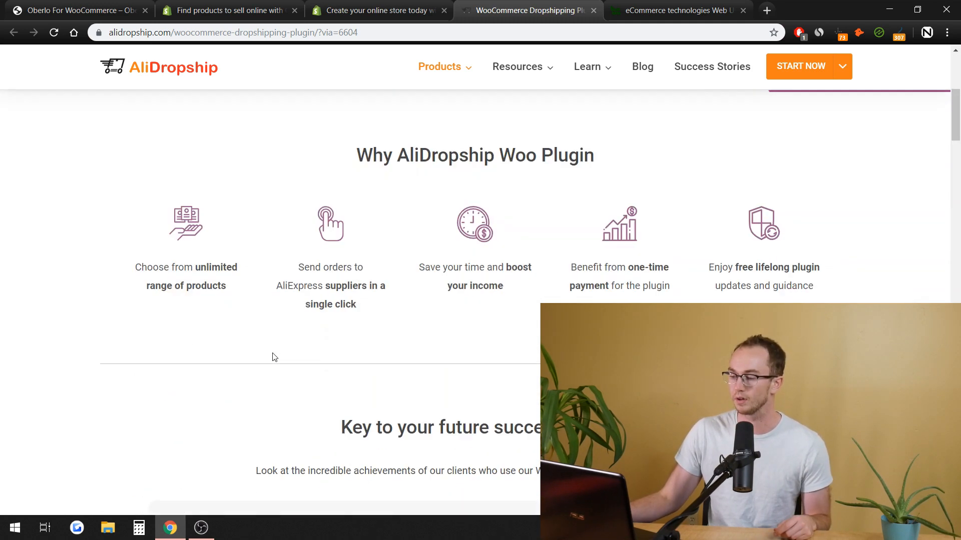
scroll(down, 3)
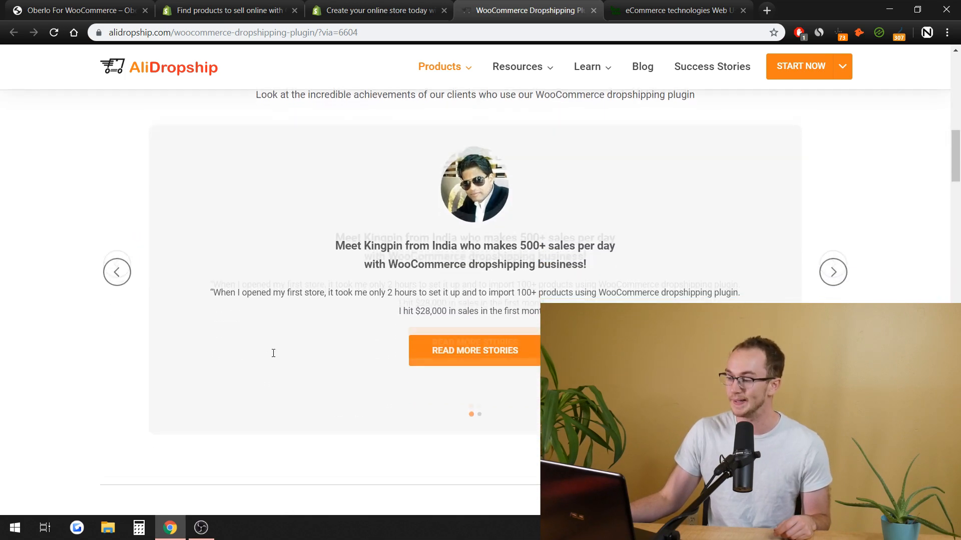
scroll(up, 3)
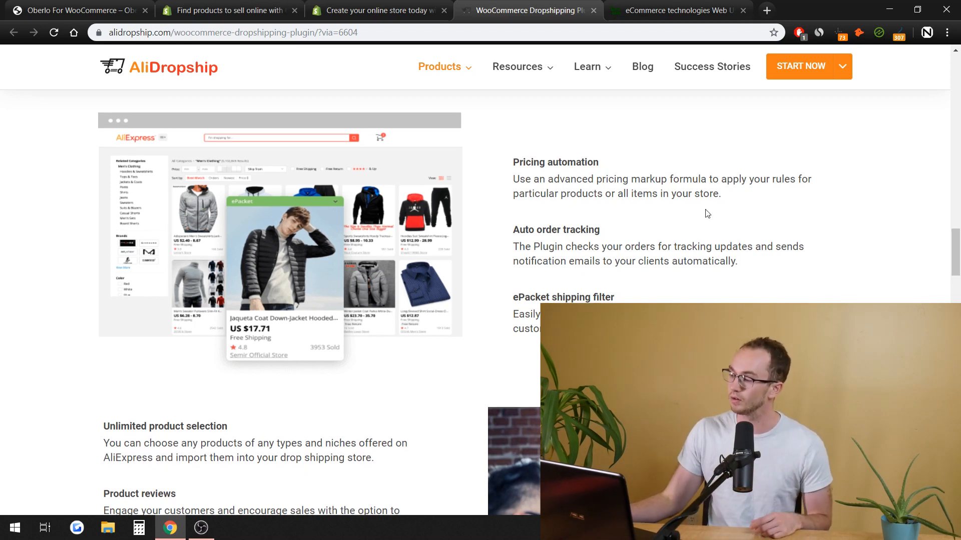
scroll(down, 3)
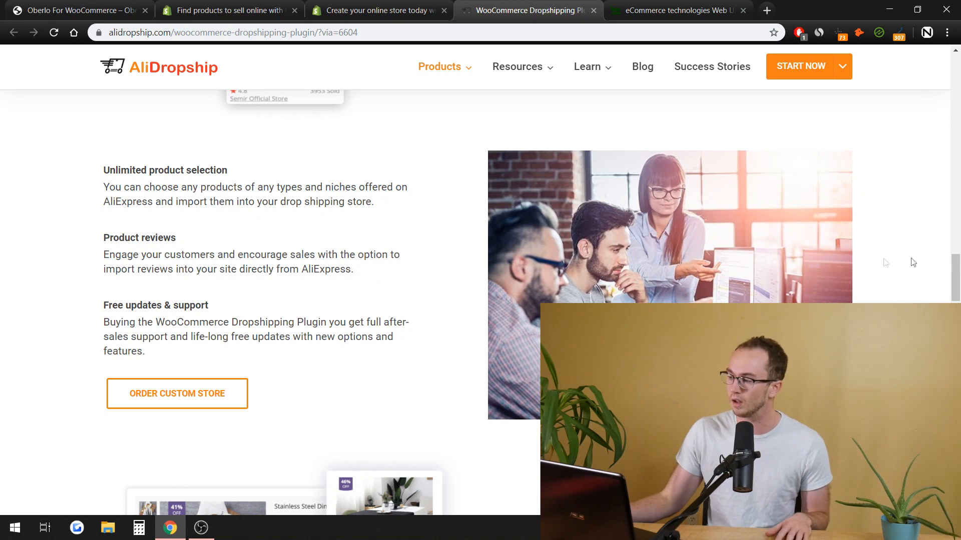
scroll(down, 3)
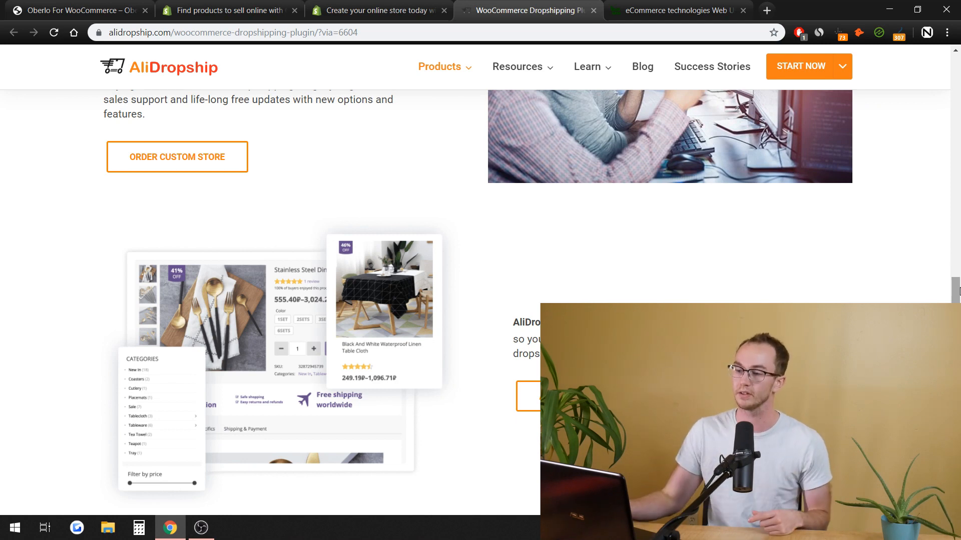
click(73, 10)
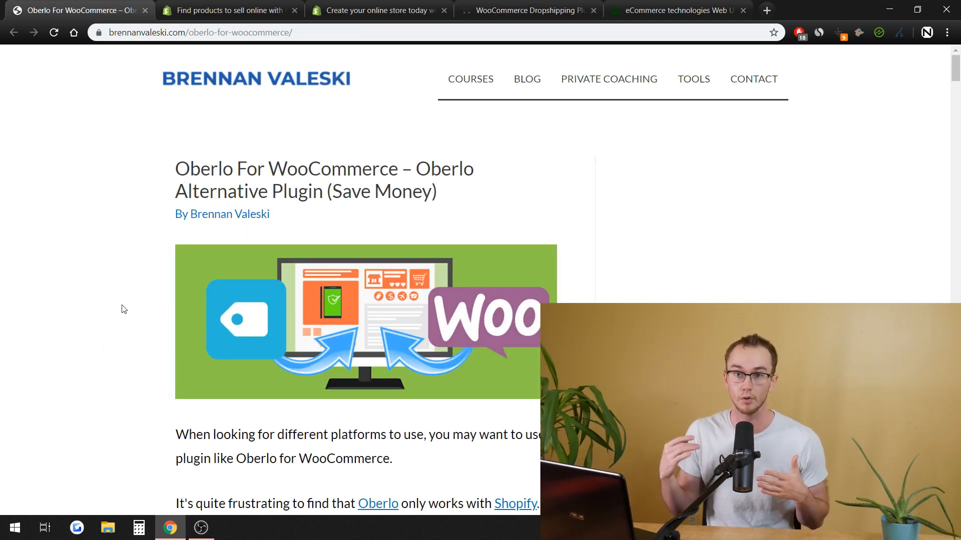
scroll(down, 3)
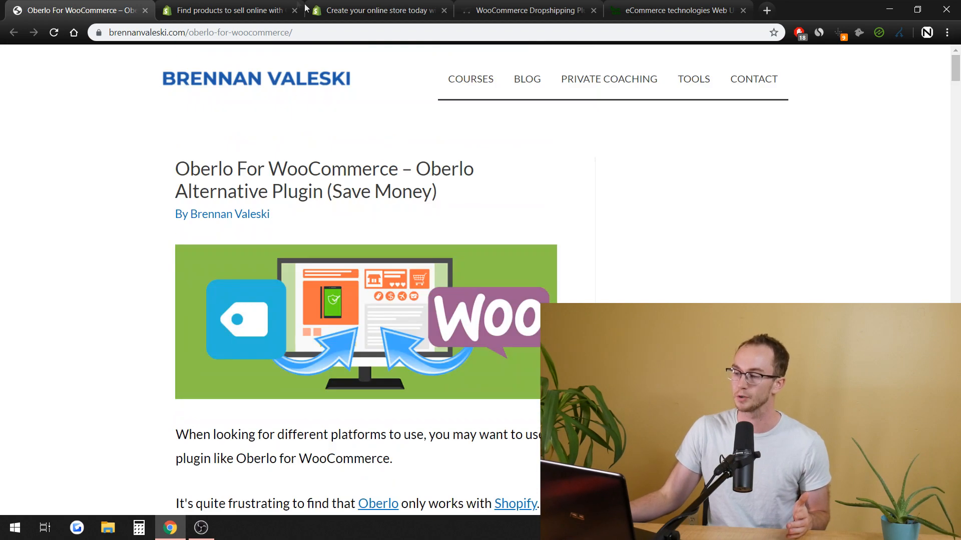
click(527, 11)
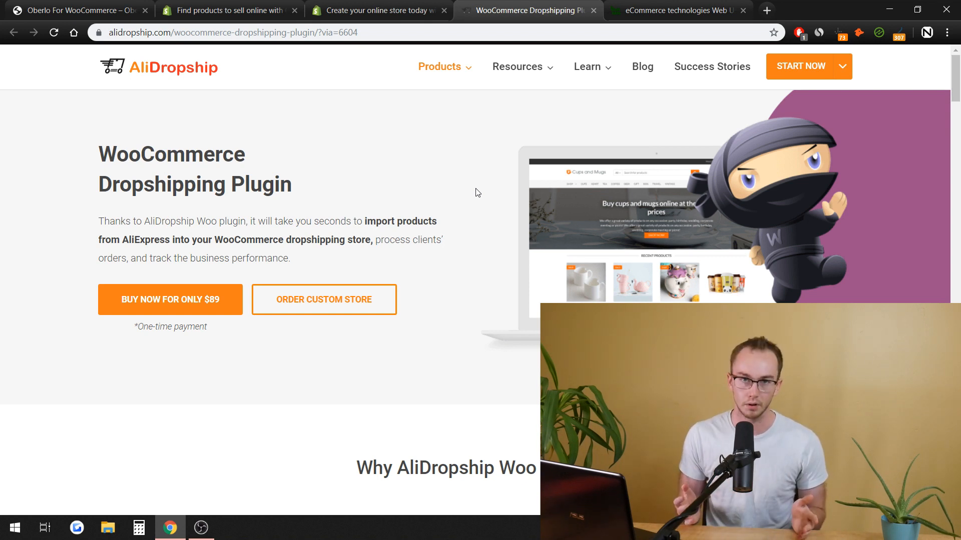
Switch to BuiltWith's eCommerce usage chart: WooCommerce Checkout 26%, Shopify 18%
click(677, 10)
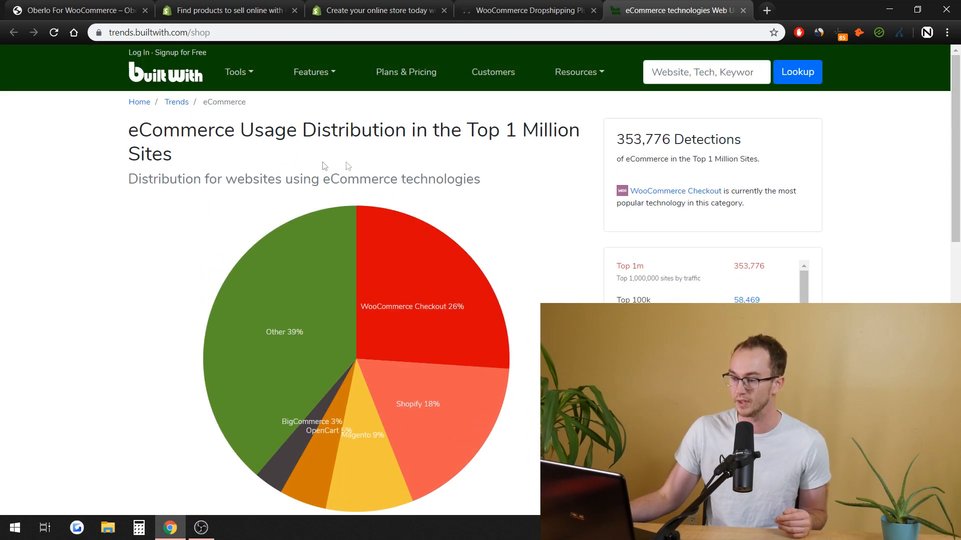
Review BuiltWith's top-sites table: WooCommerce Checkout 34,098 sites versus Shopify 23,448
scroll(down, 3)
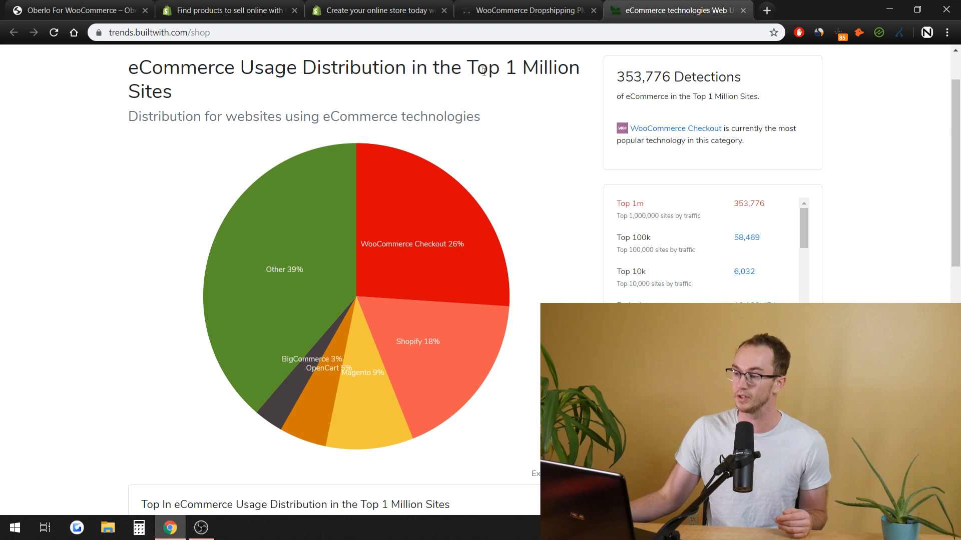
scroll(down, 3)
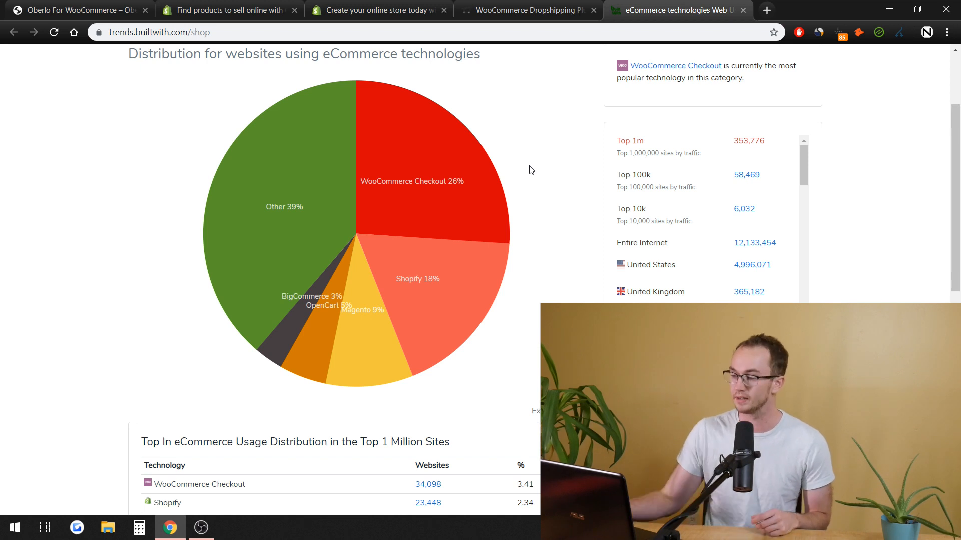
scroll(down, 3)
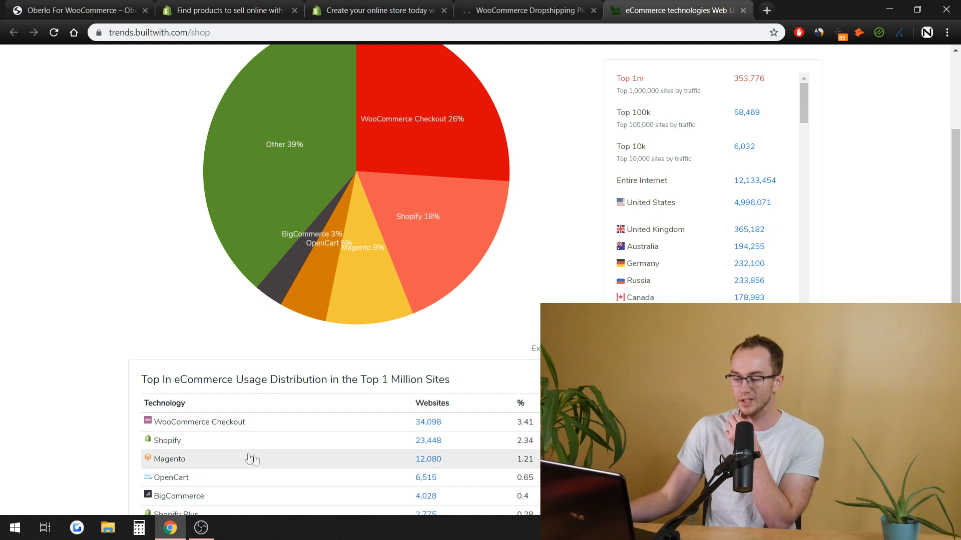
scroll(down, 3)
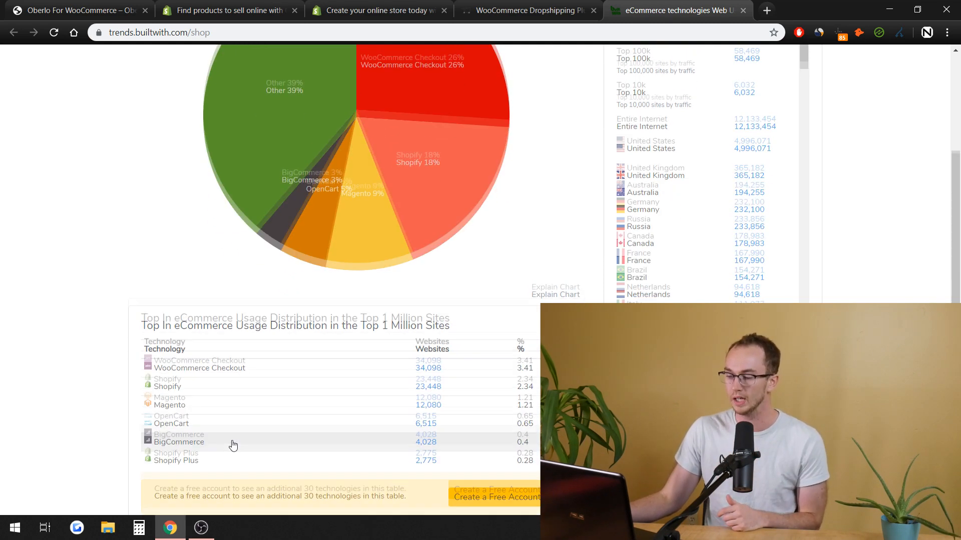
scroll(down, 3)
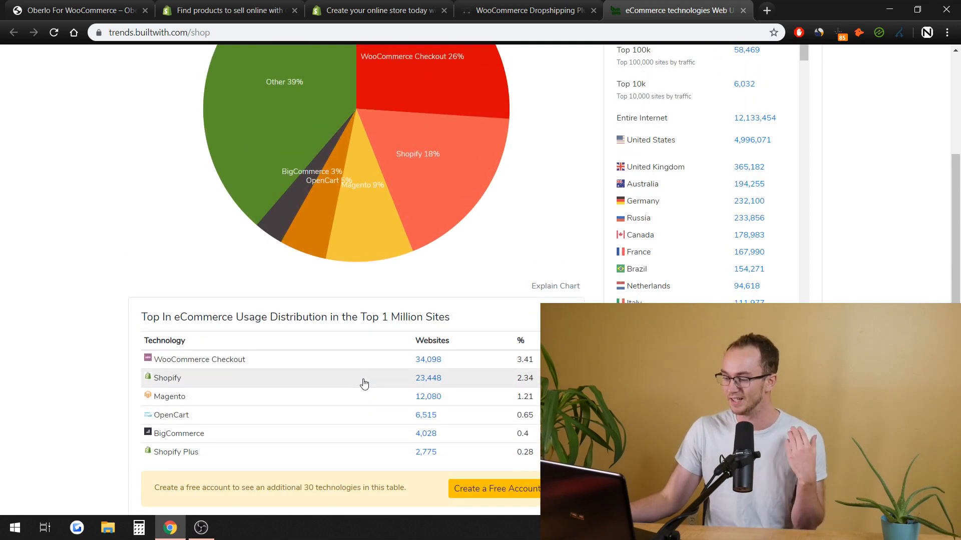
scroll(up, 3)
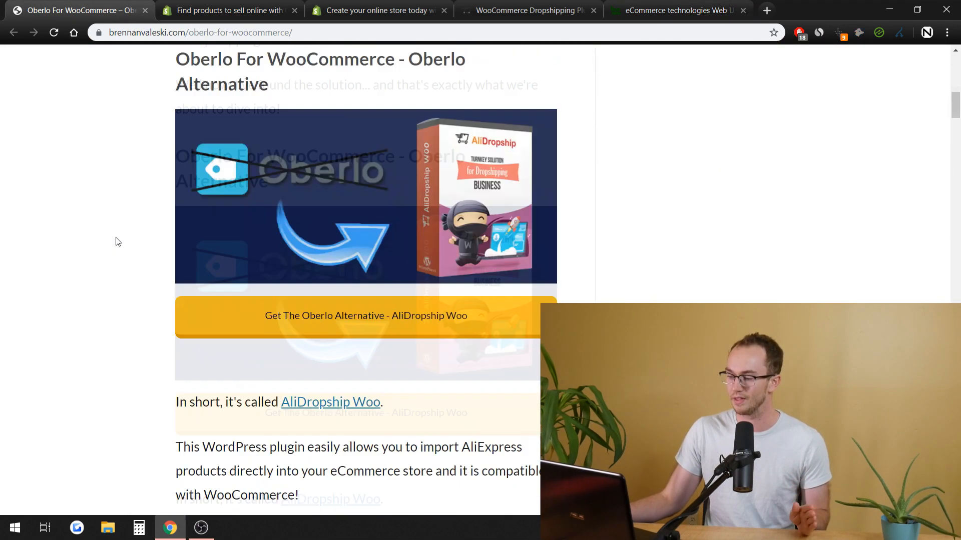
Read past the WordPress vs Shopify market-share bars to Shopify's termination clause
scroll(down, 3)
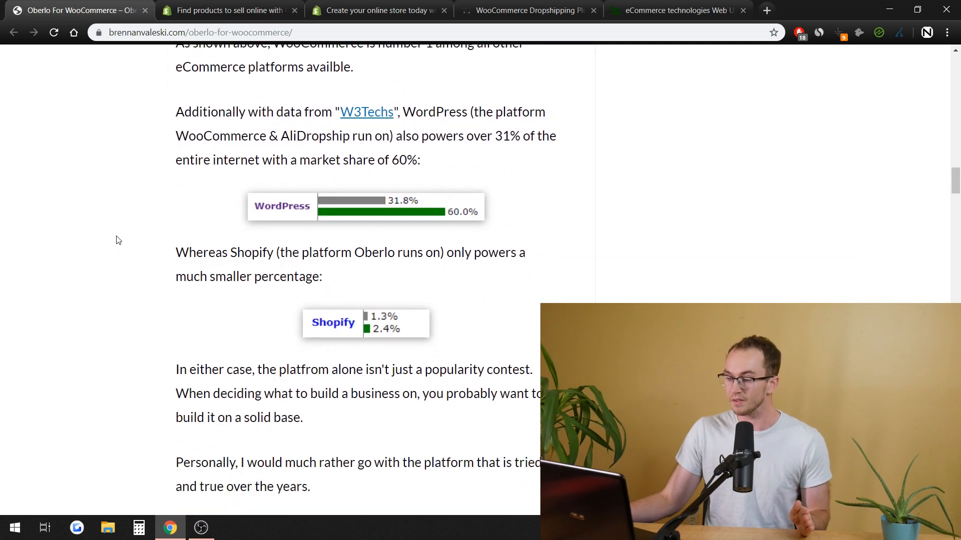
scroll(up, 3)
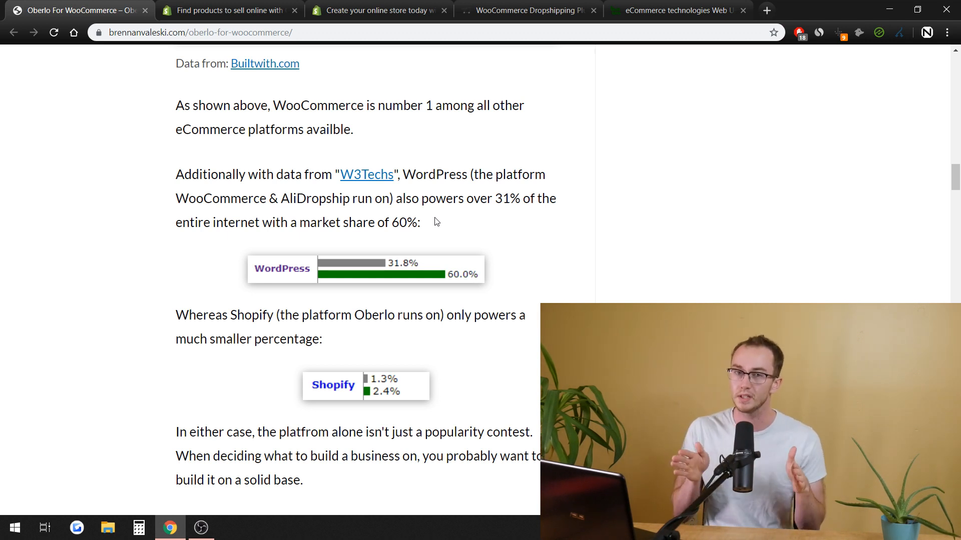
mouse_move(611, 206)
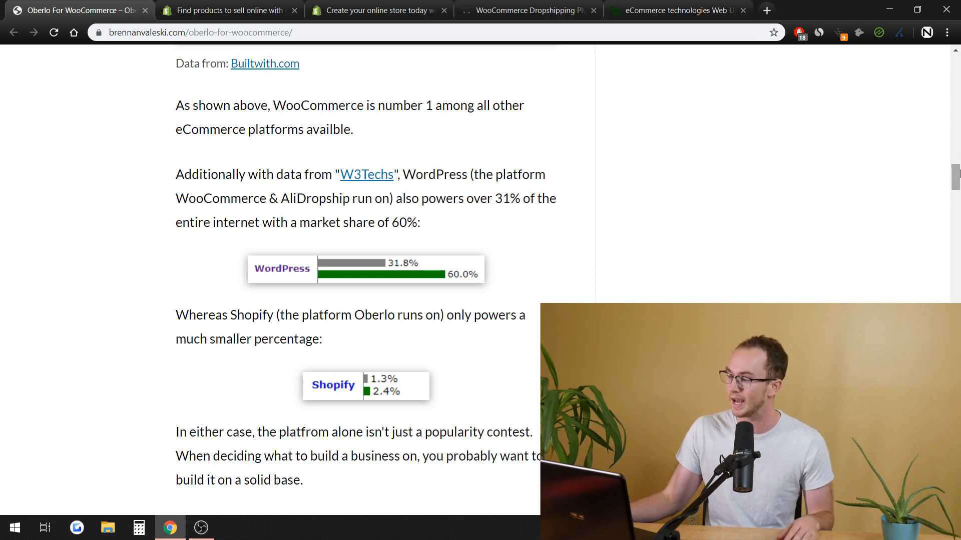
scroll(down, 3)
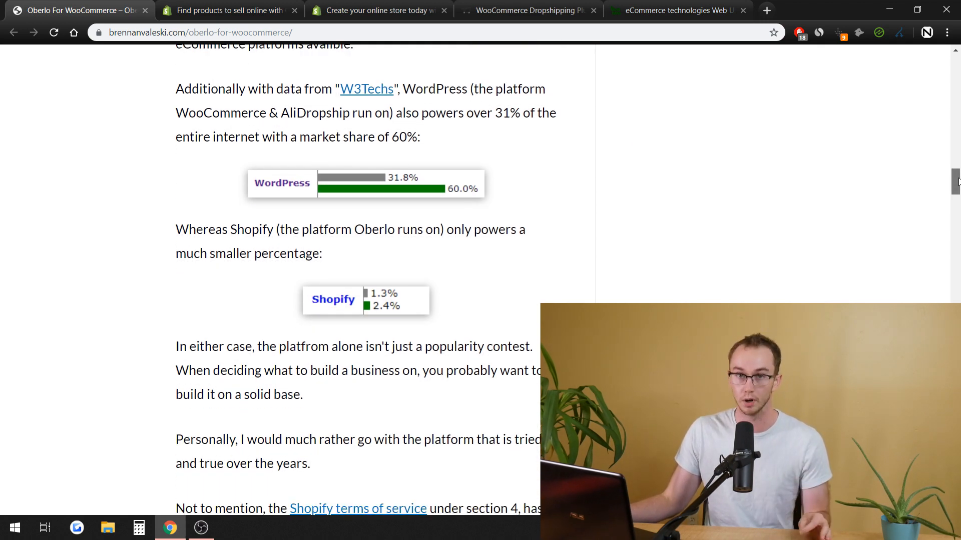
scroll(down, 3)
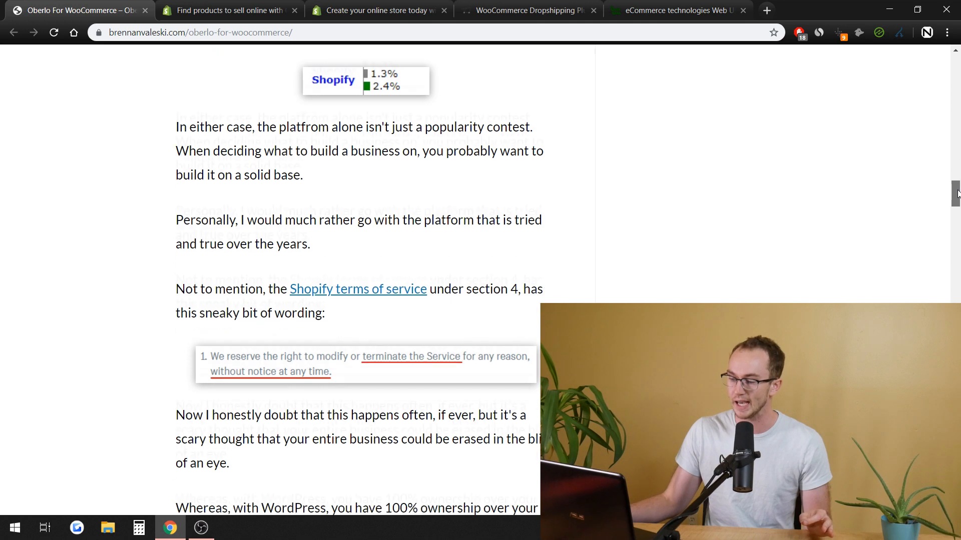
scroll(down, 3)
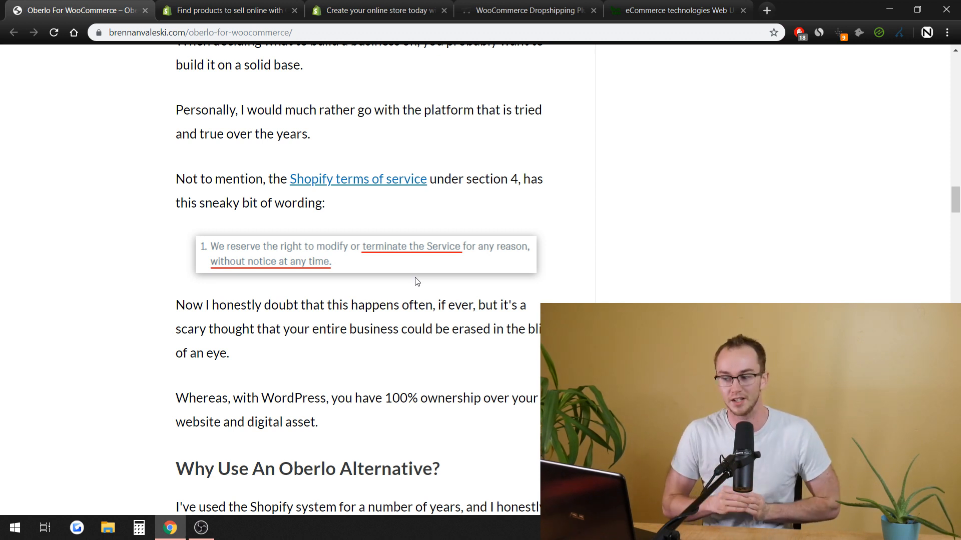
mouse_move(390, 221)
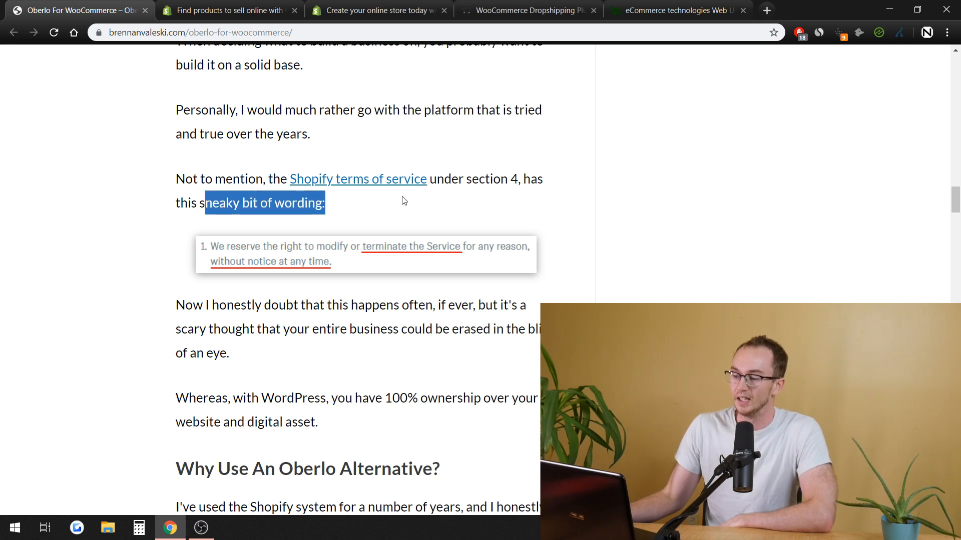
Read past the WordPress ownership sentence to 'The Cost Of Using Shopify' ($29, $29.90 plans)
click(404, 208)
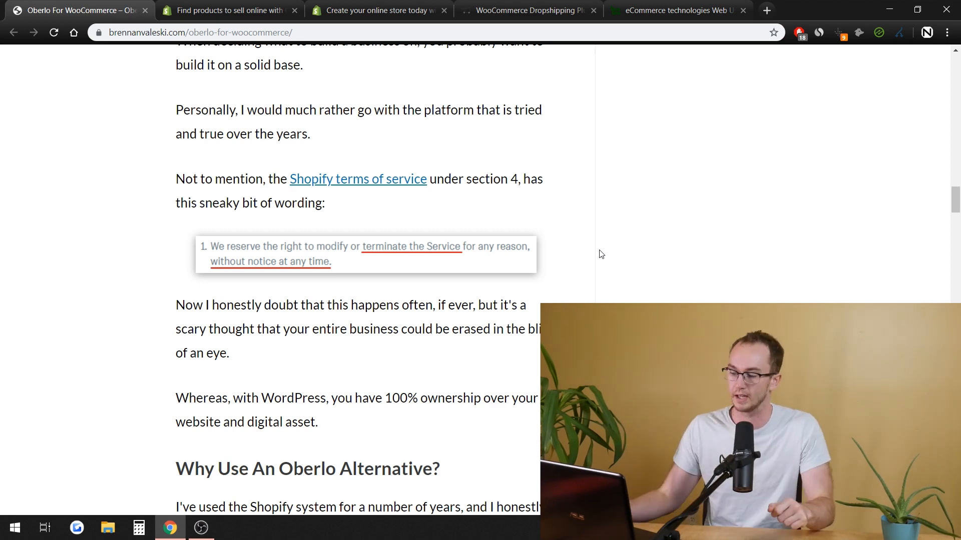
scroll(down, 3)
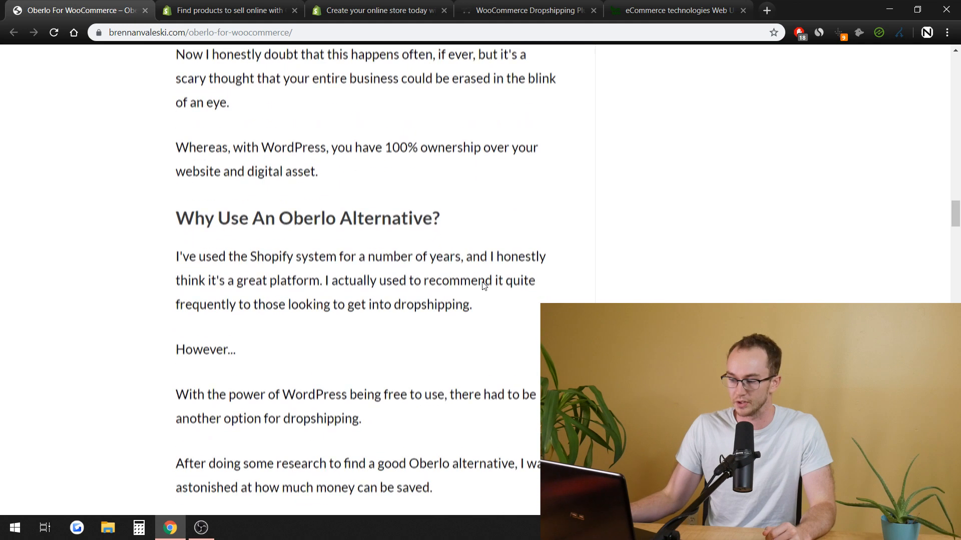
drag(232, 147, 447, 148)
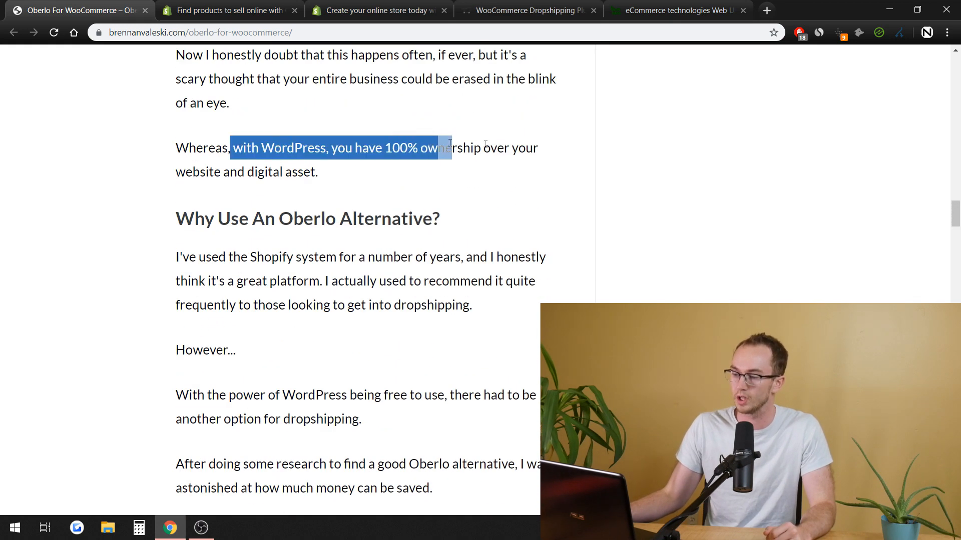
click(501, 187)
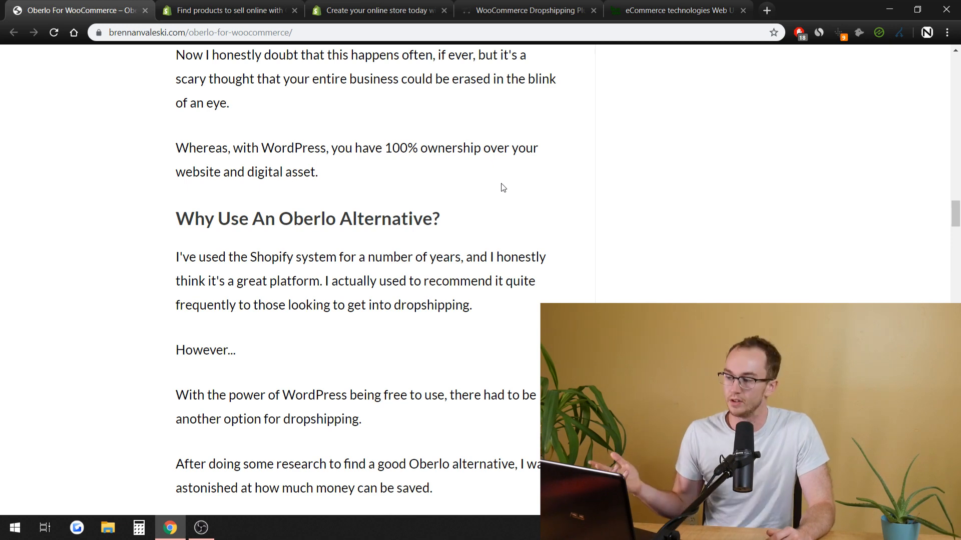
scroll(down, 3)
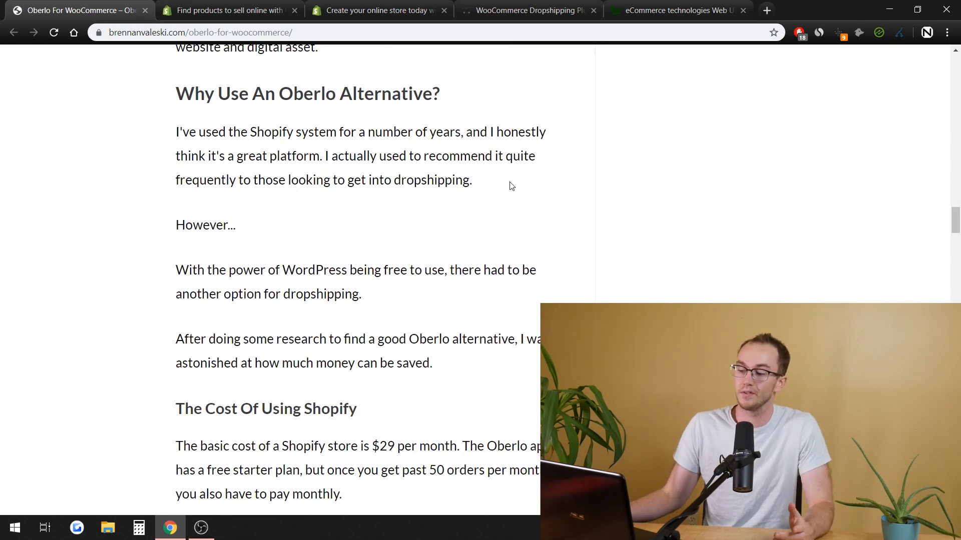
scroll(down, 3)
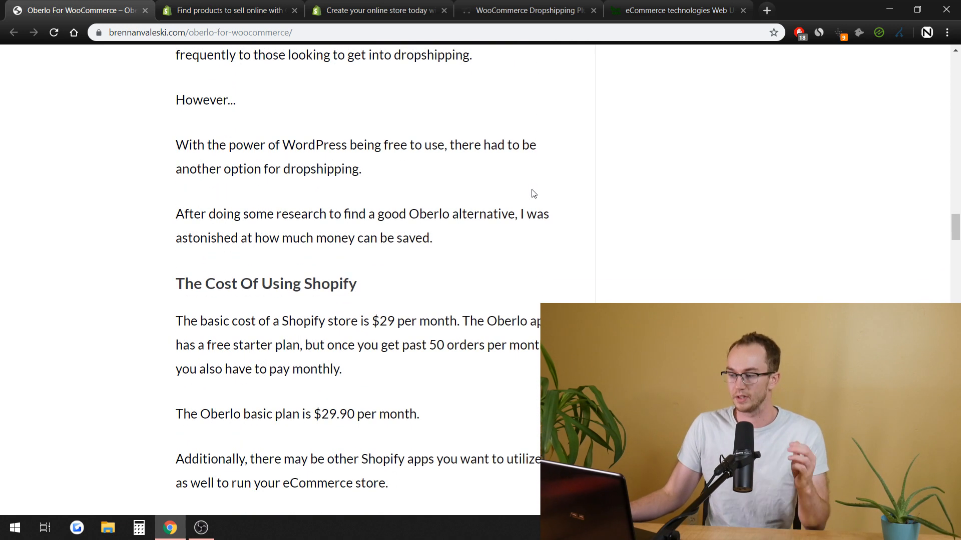
mouse_move(428, 233)
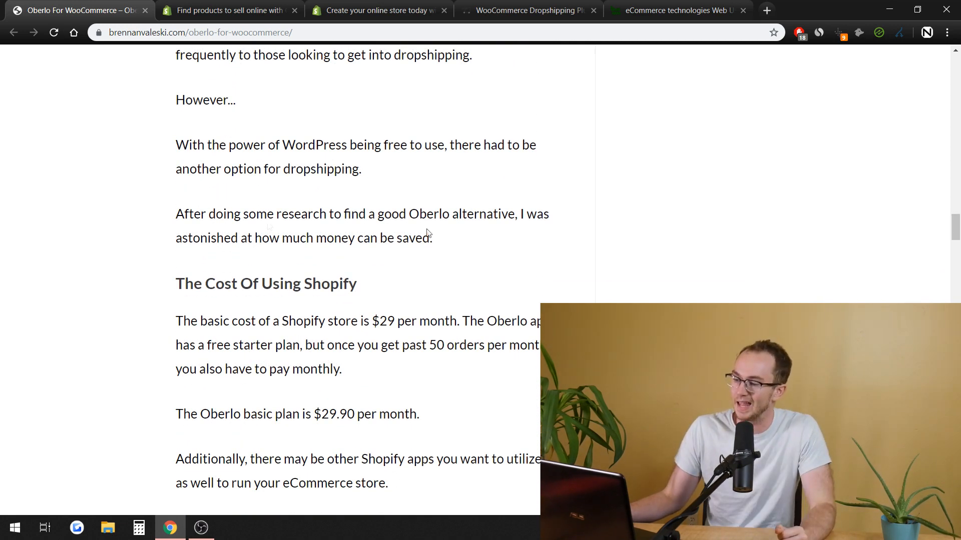
Read the Shopify expense table ($300/month subscriptions), then return to the AliDropship page
scroll(down, 3)
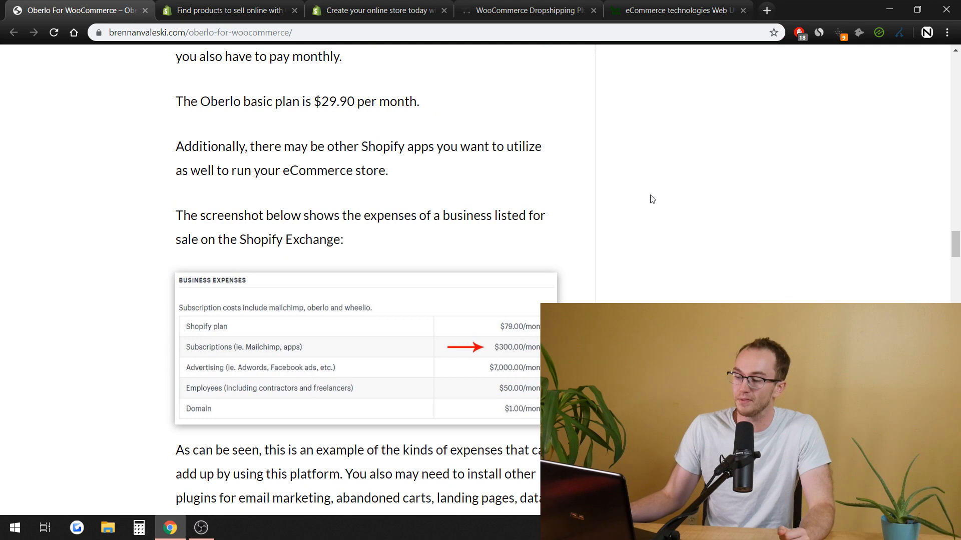
scroll(down, 3)
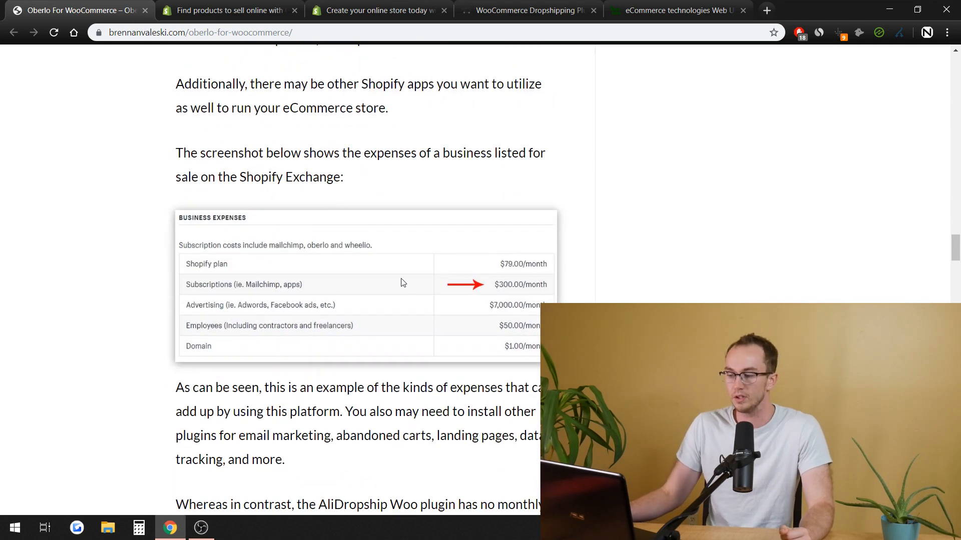
scroll(down, 3)
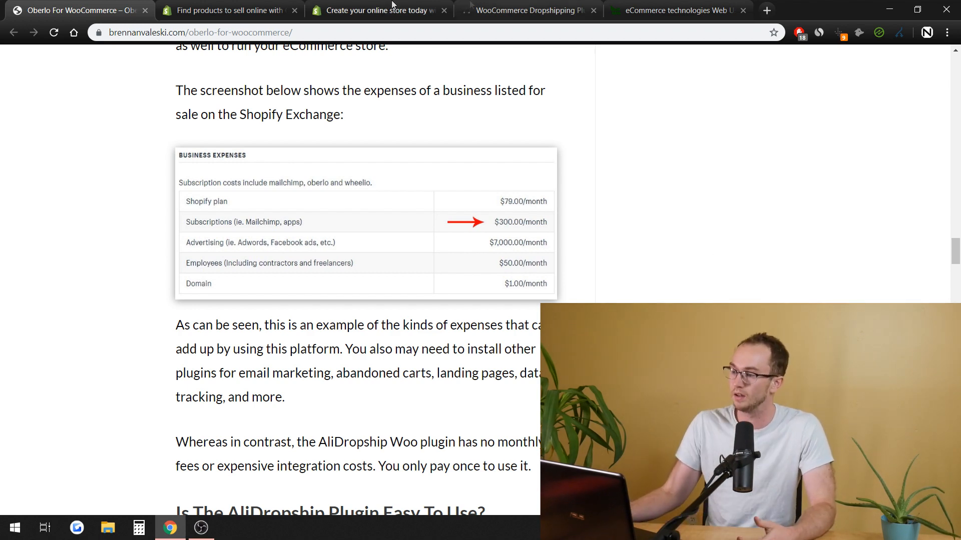
click(527, 10)
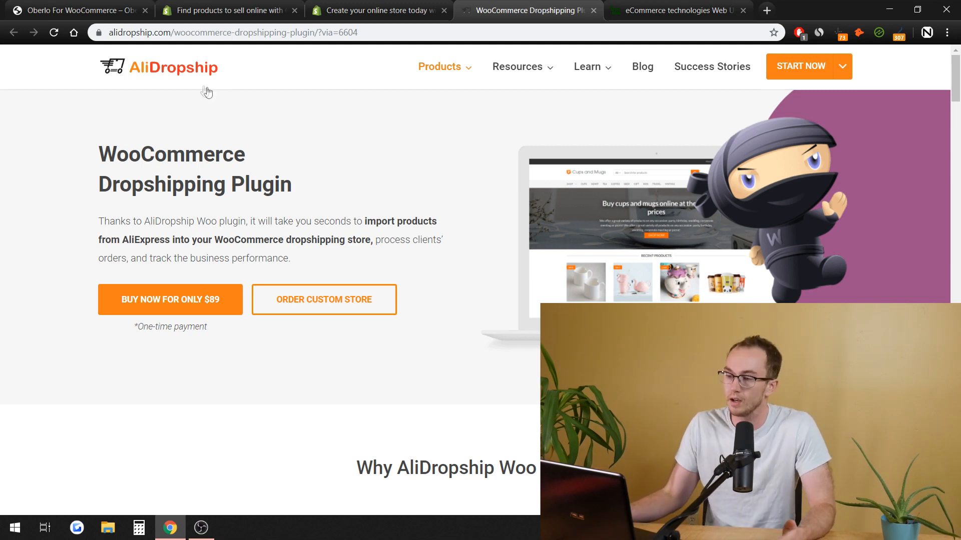
mouse_move(79, 11)
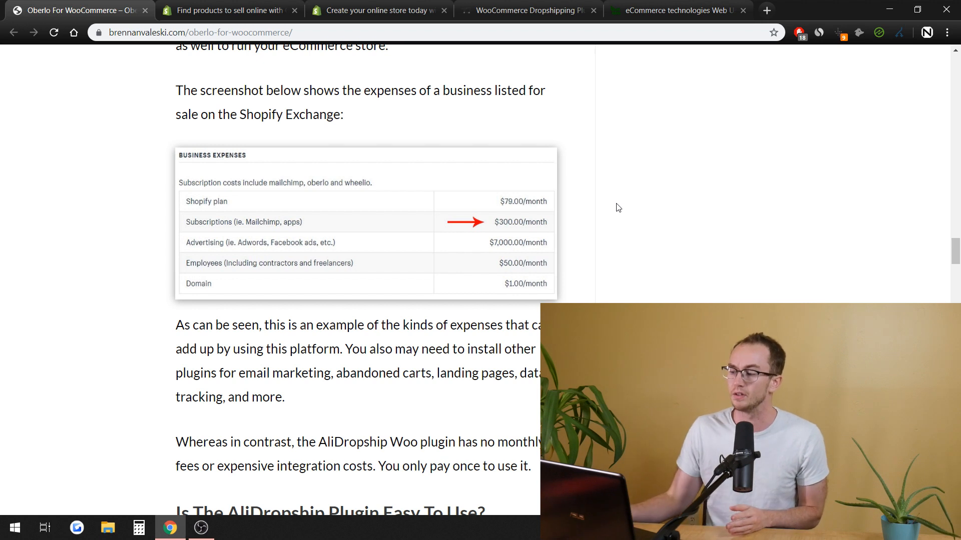
mouse_move(566, 210)
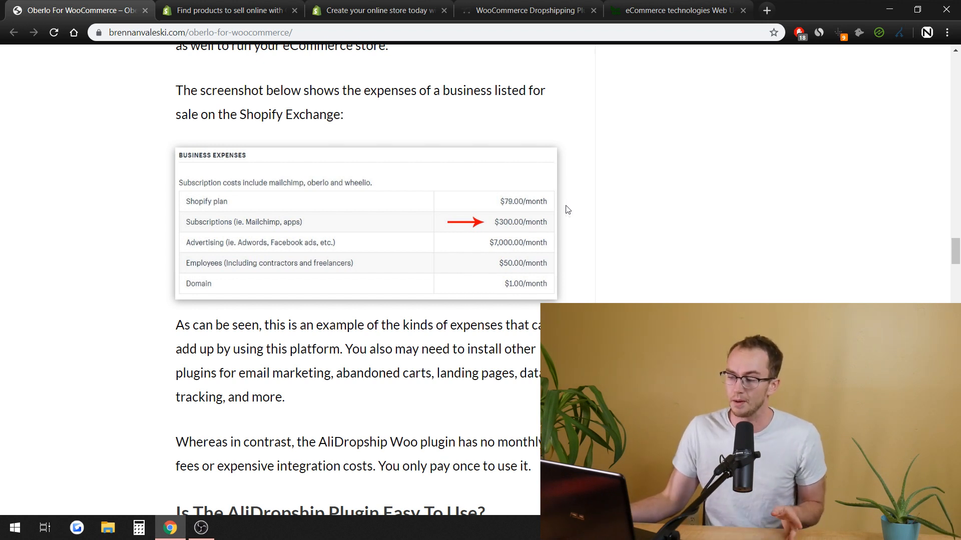
mouse_move(85, 224)
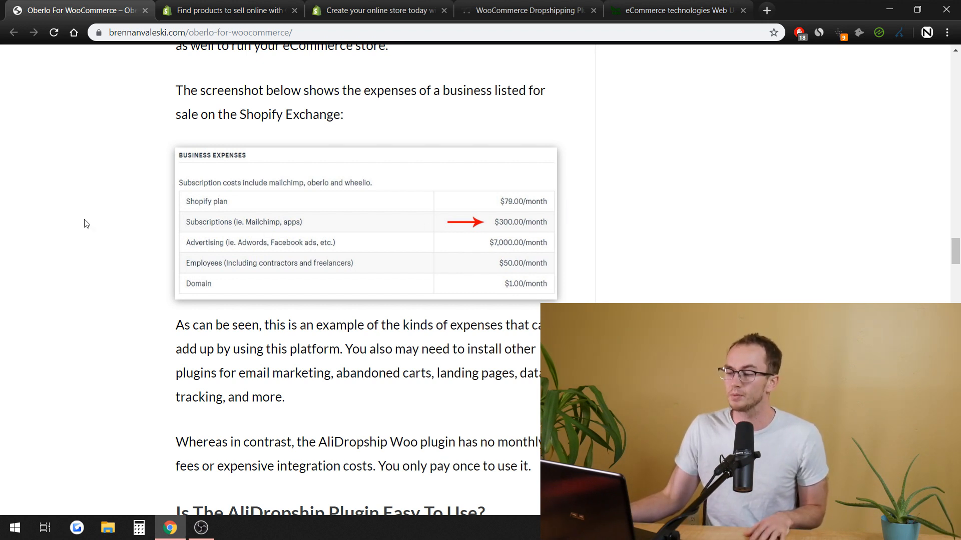
mouse_move(138, 259)
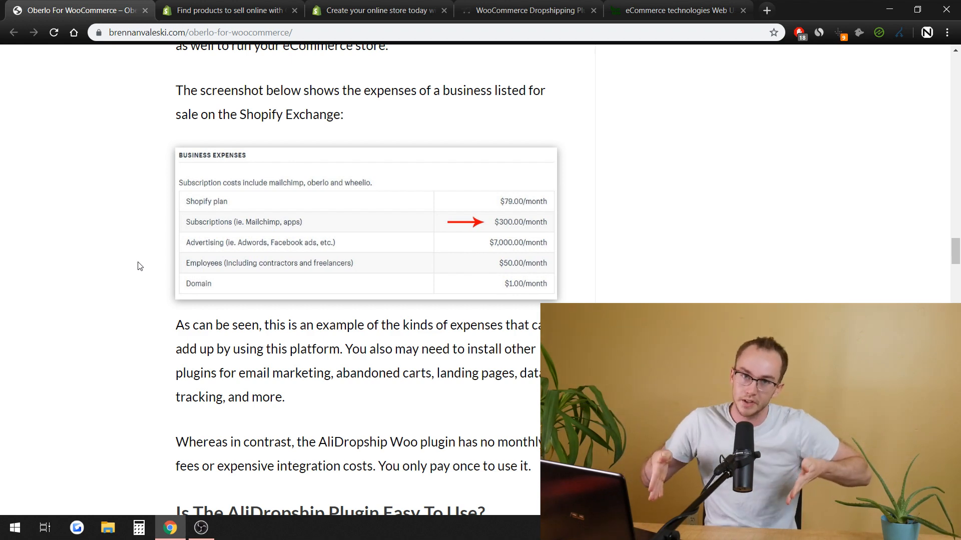
Scroll the blog to 'Is The AliDropship Plugin Easy To Use?' and its review video
scroll(down, 3)
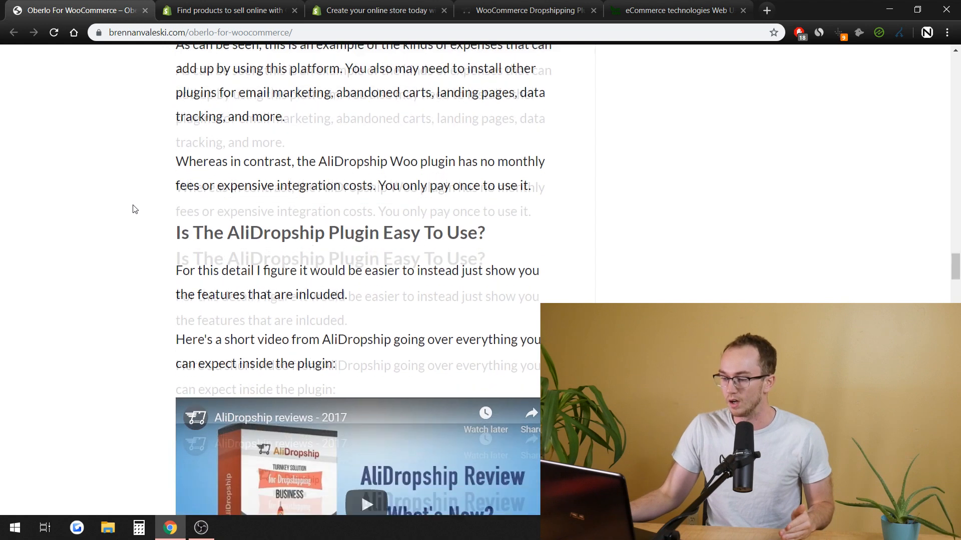
Read past the Democratize Publishing banner to 'How To Get Started With AliDropship Woo and WooCommerce'
scroll(down, 3)
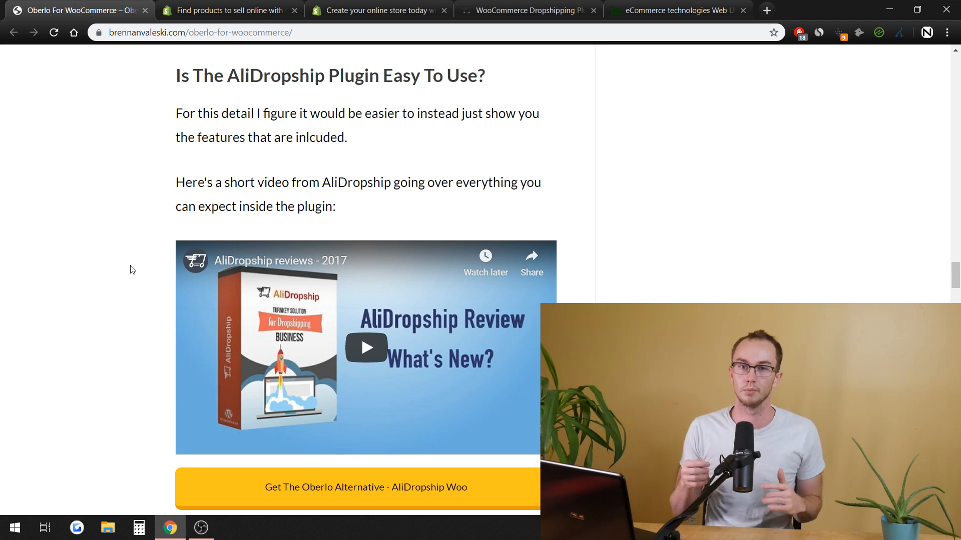
scroll(down, 3)
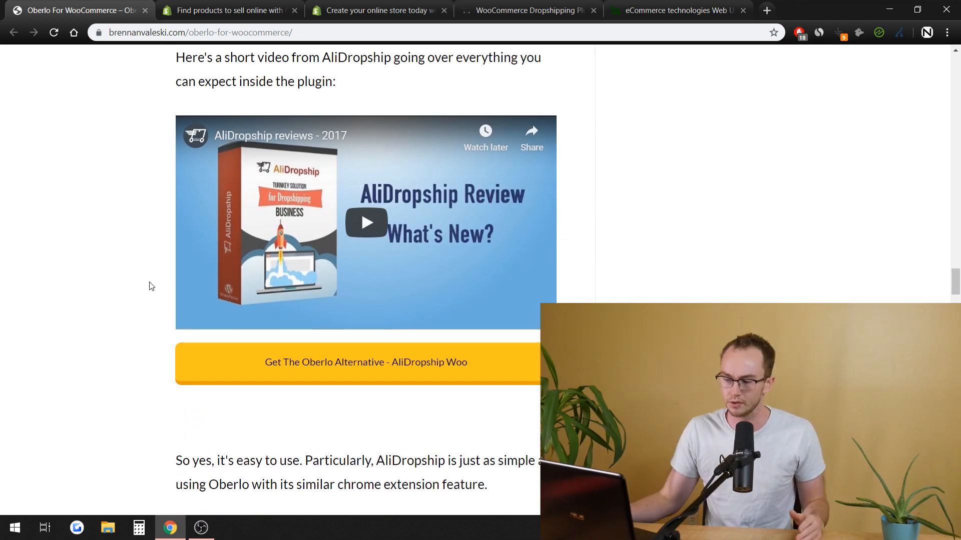
scroll(down, 3)
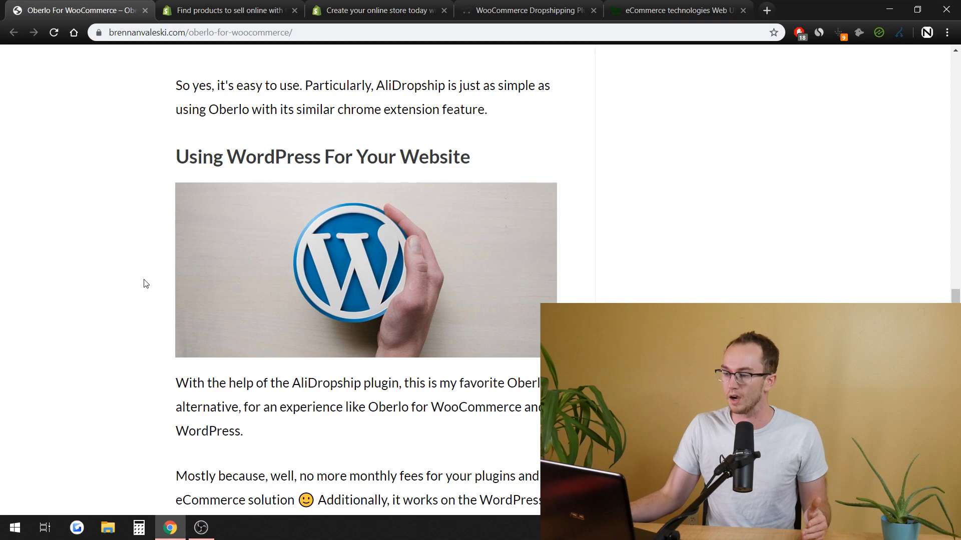
scroll(down, 3)
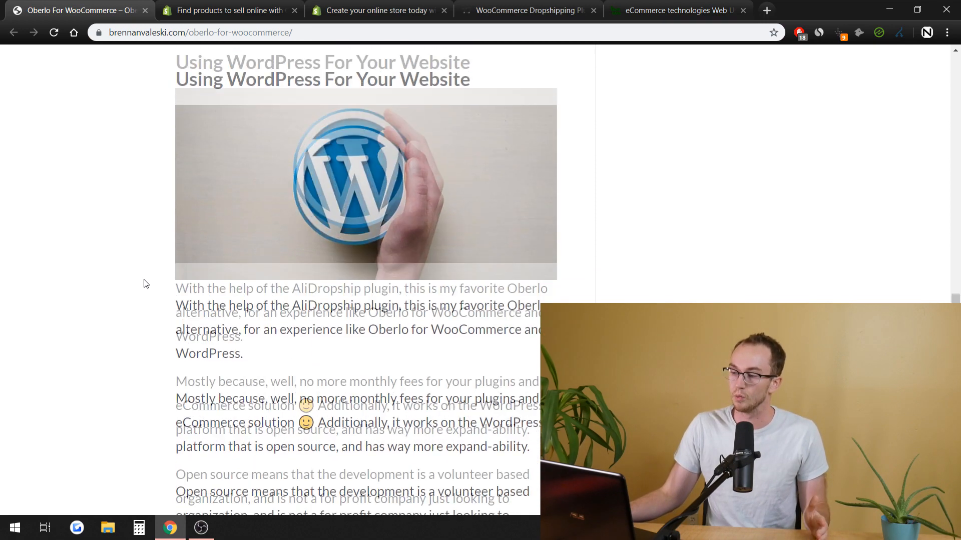
scroll(down, 3)
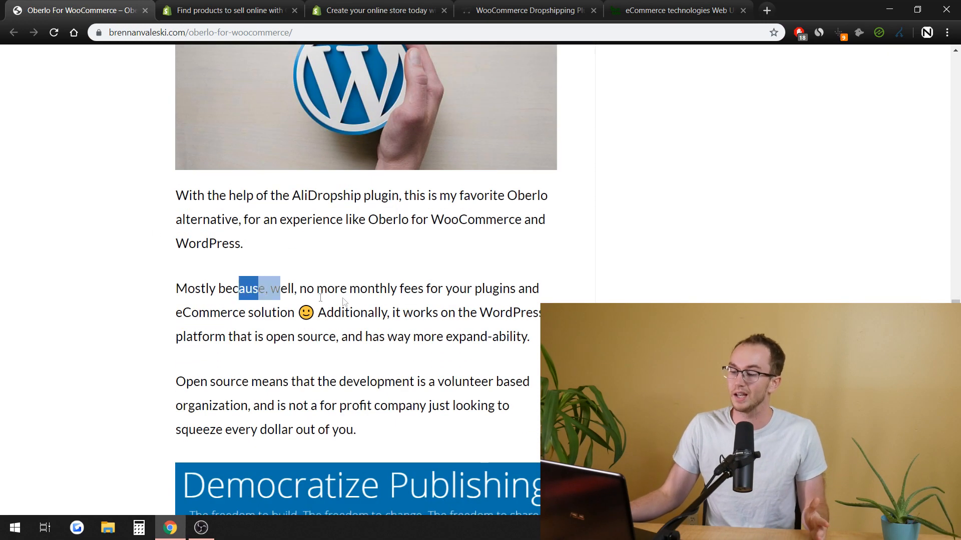
scroll(down, 3)
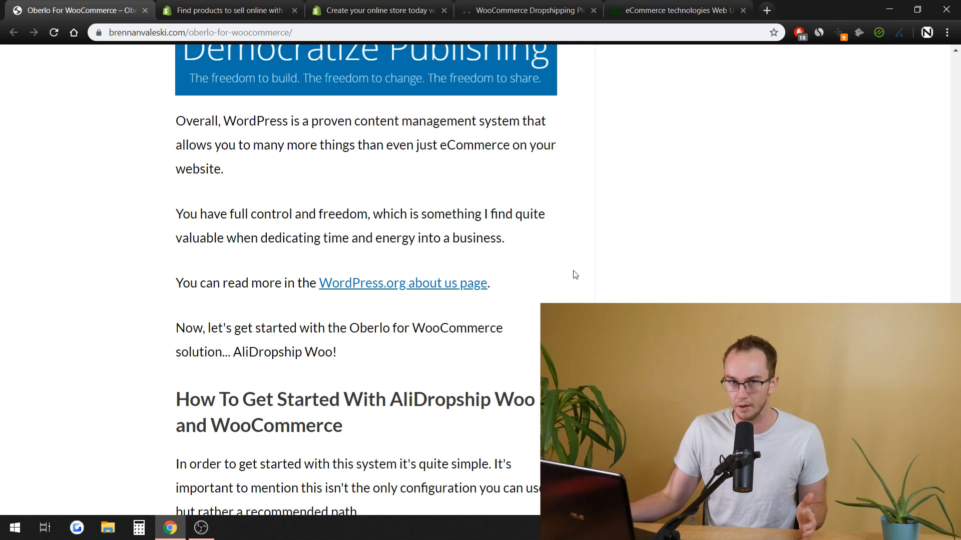
Review Step 1 (WordPress hosting), Step 2 (install WooCommerce) and Step 3's plugin image
scroll(down, 3)
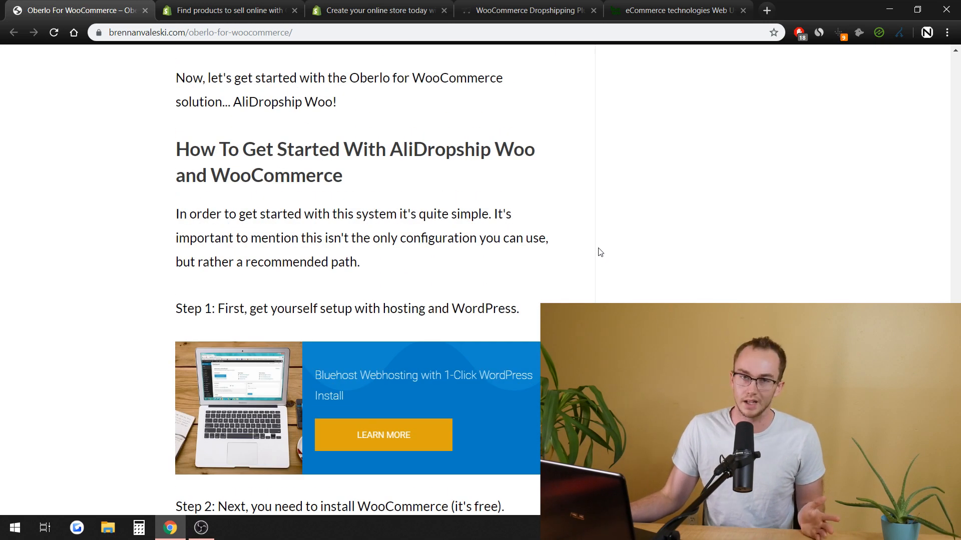
scroll(down, 3)
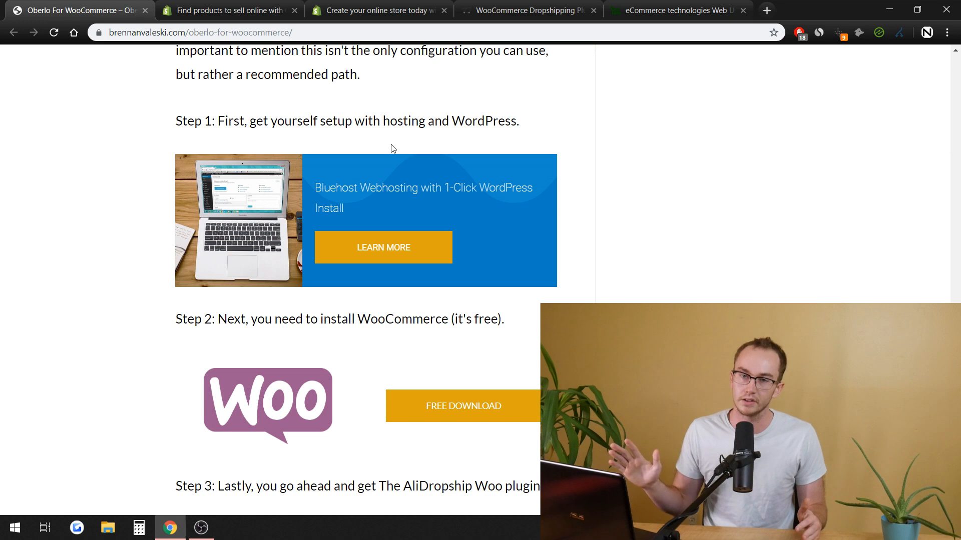
scroll(down, 3)
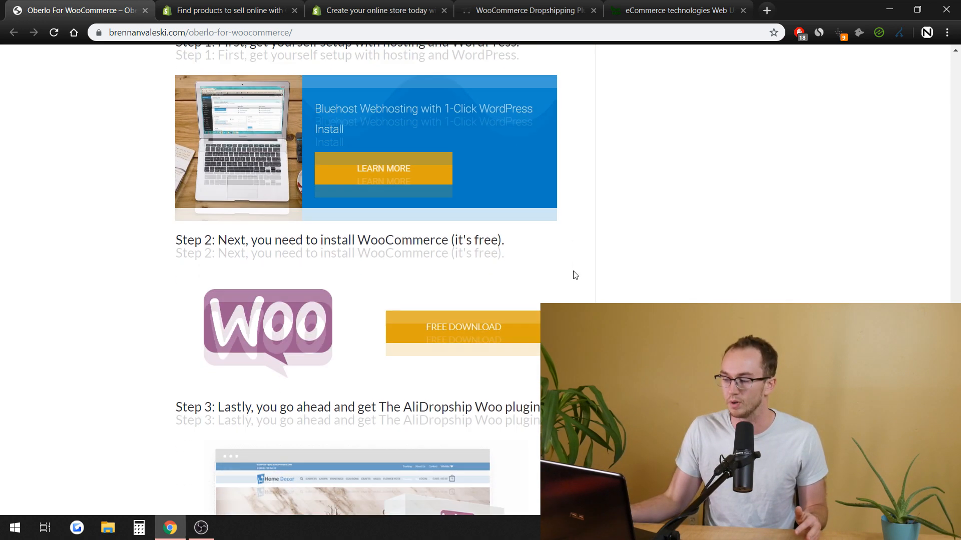
scroll(down, 3)
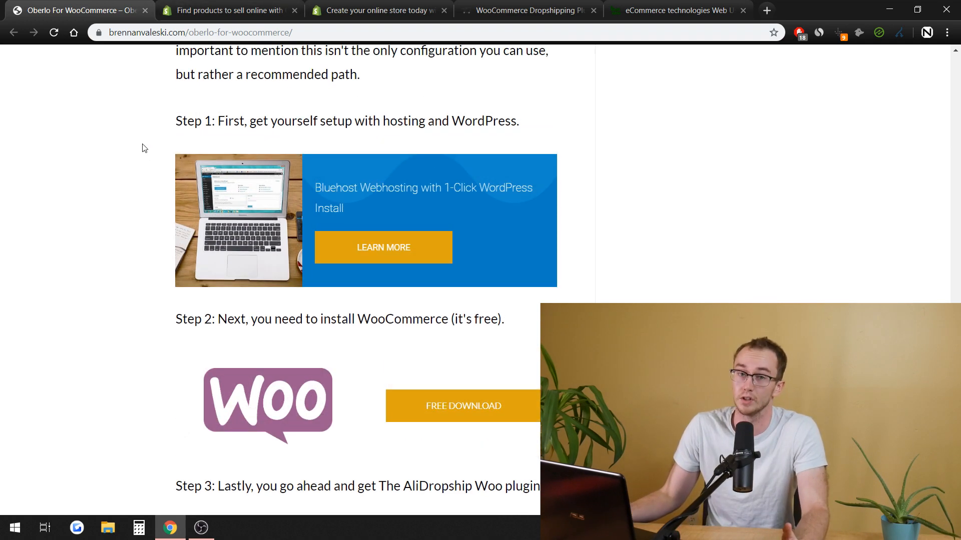
scroll(down, 3)
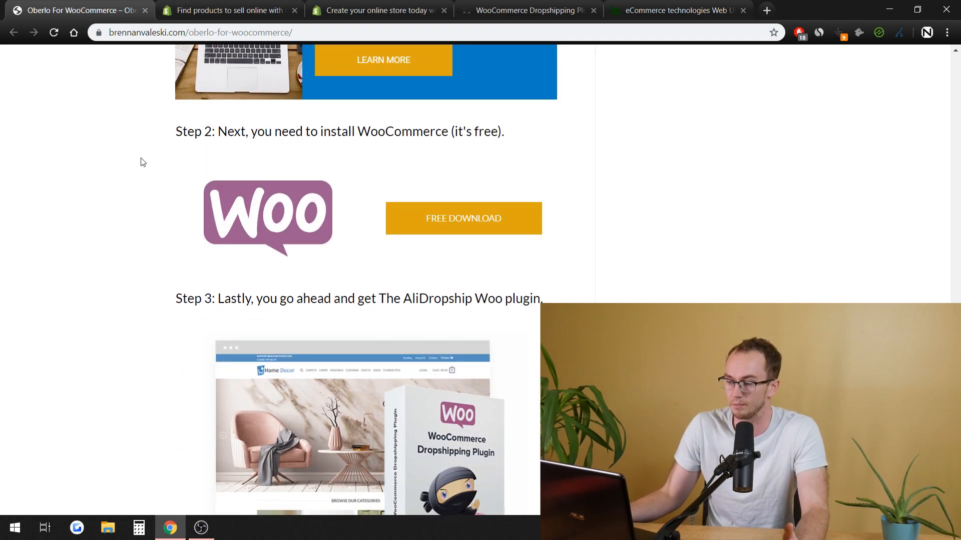
scroll(down, 3)
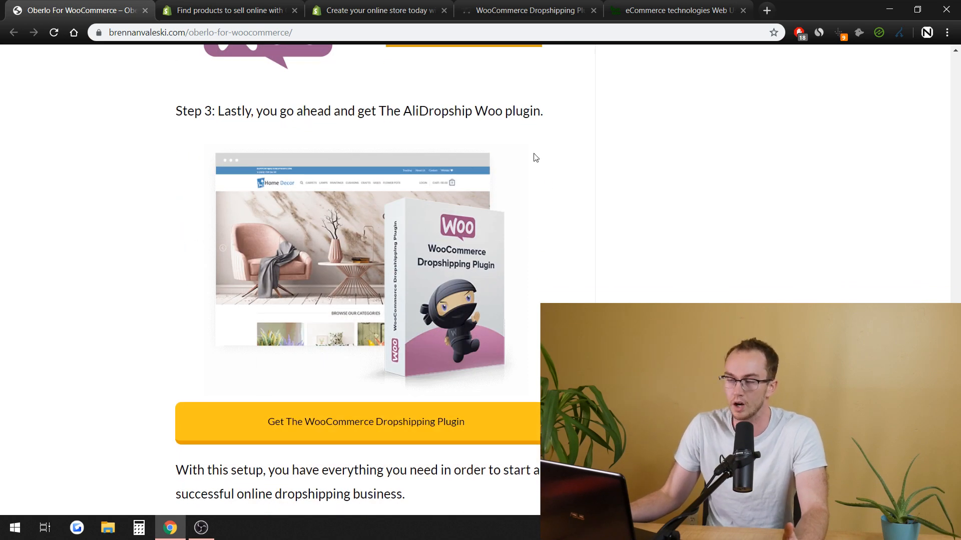
scroll(up, 3)
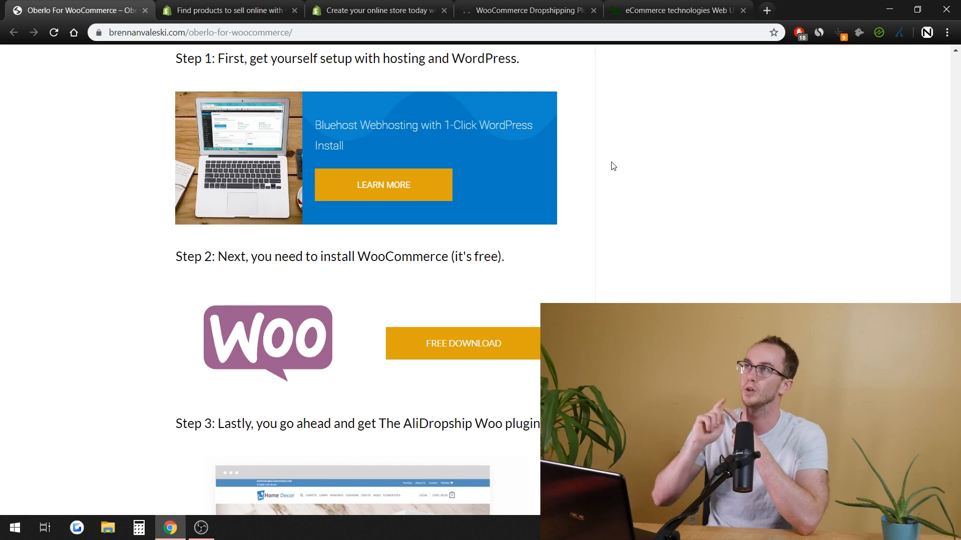
scroll(up, 3)
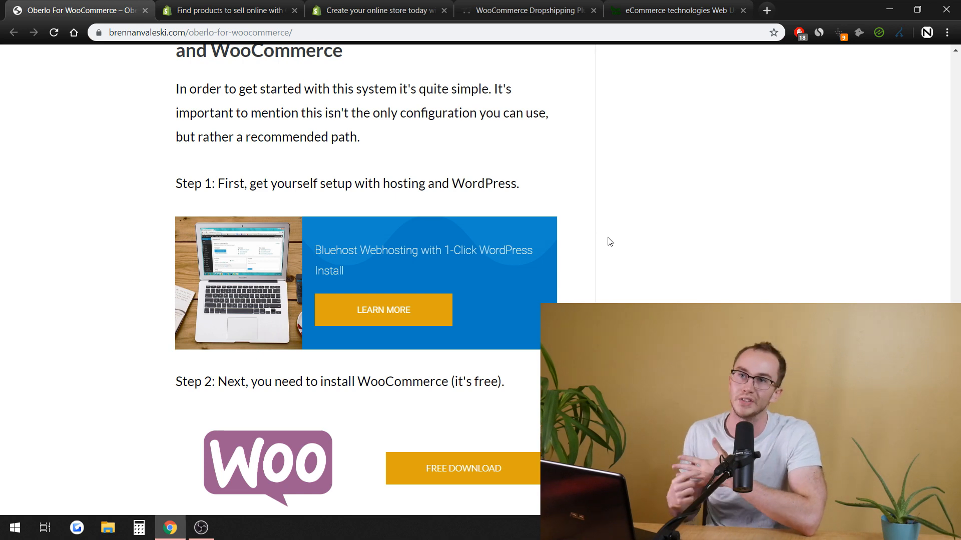
scroll(down, 3)
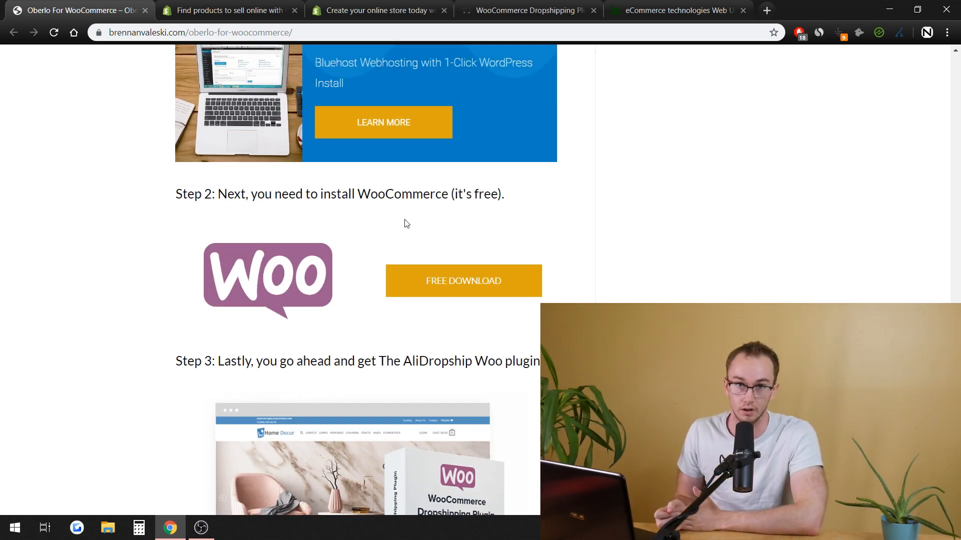
scroll(down, 3)
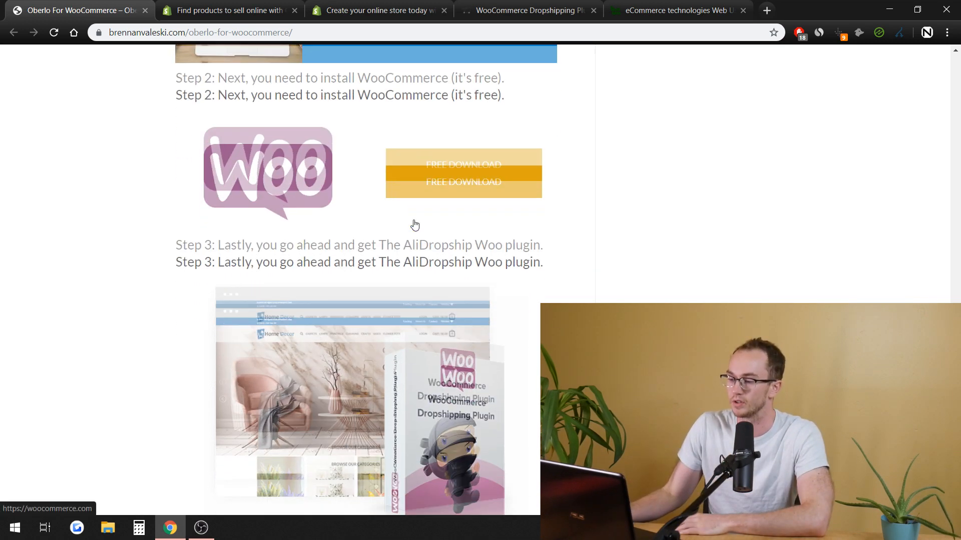
scroll(down, 3)
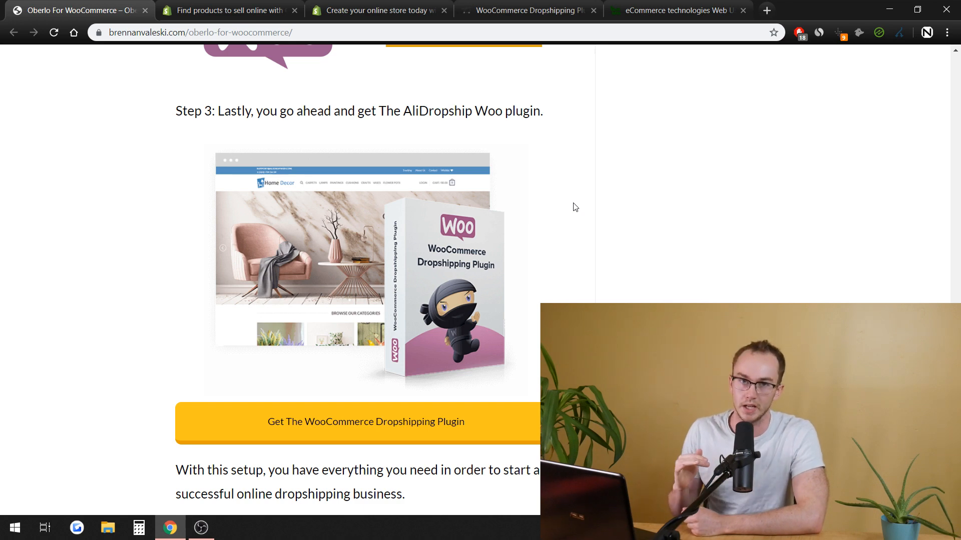
Read down through the blog article's Conclusion section
scroll(down, 3)
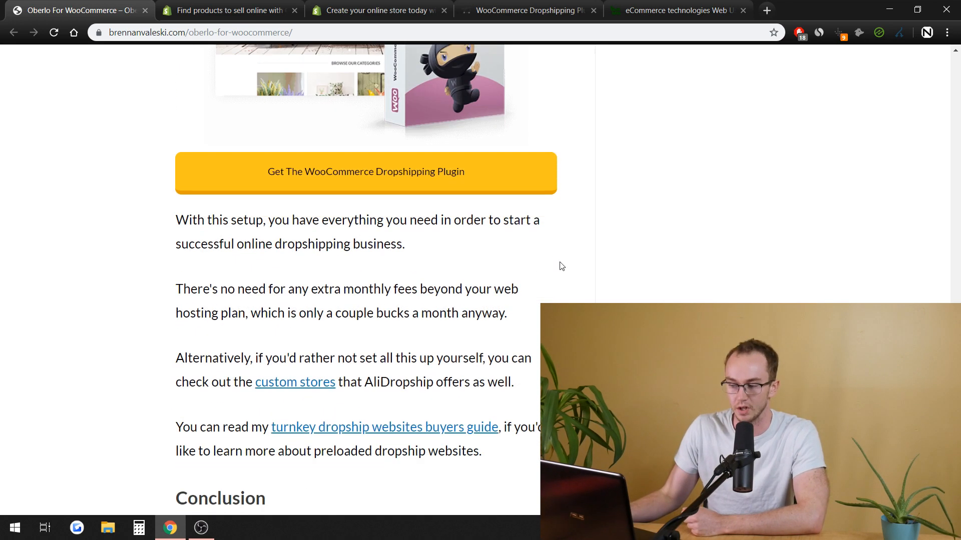
scroll(down, 3)
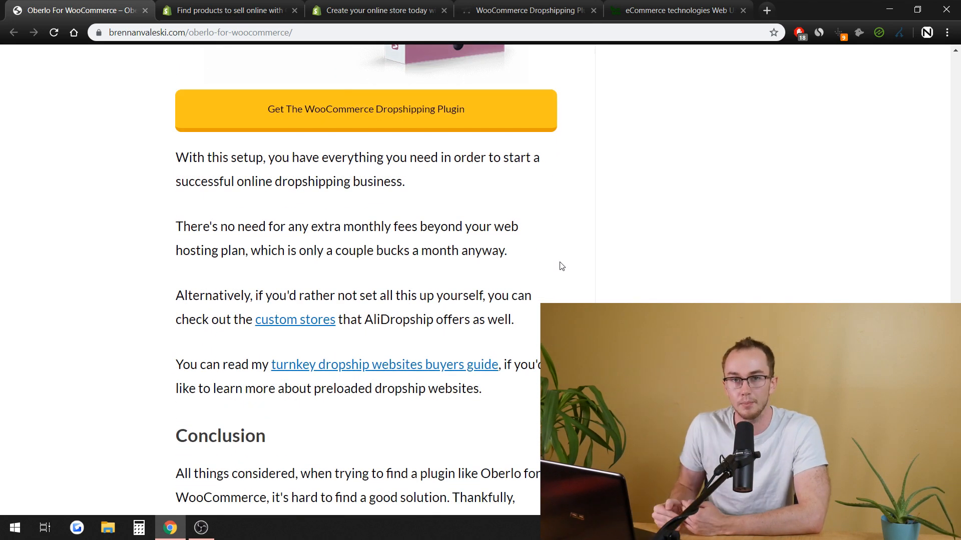
scroll(down, 3)
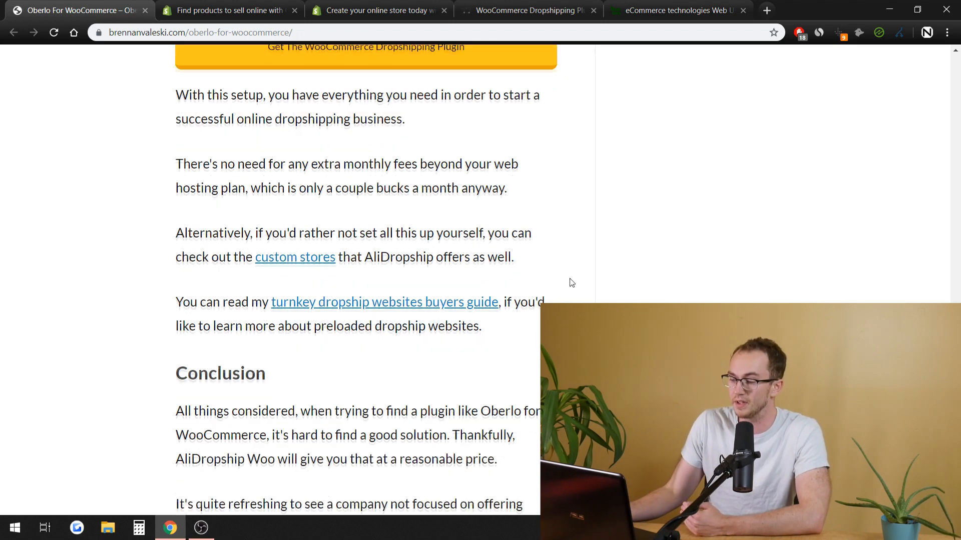
scroll(down, 3)
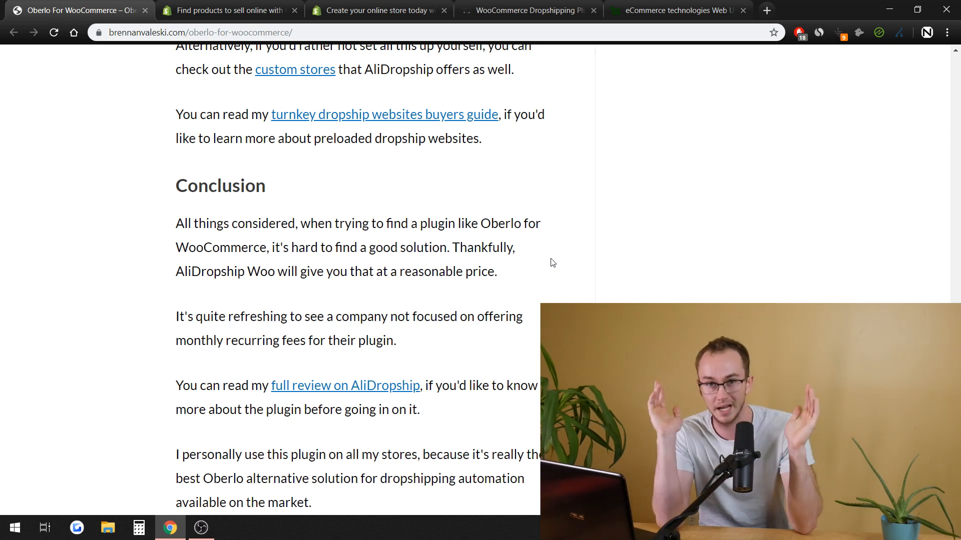
scroll(down, 3)
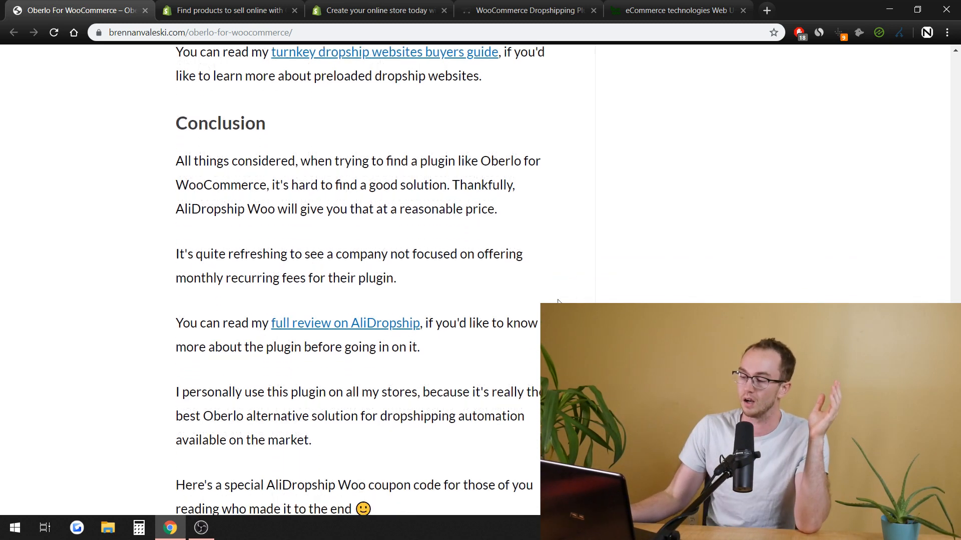
scroll(down, 3)
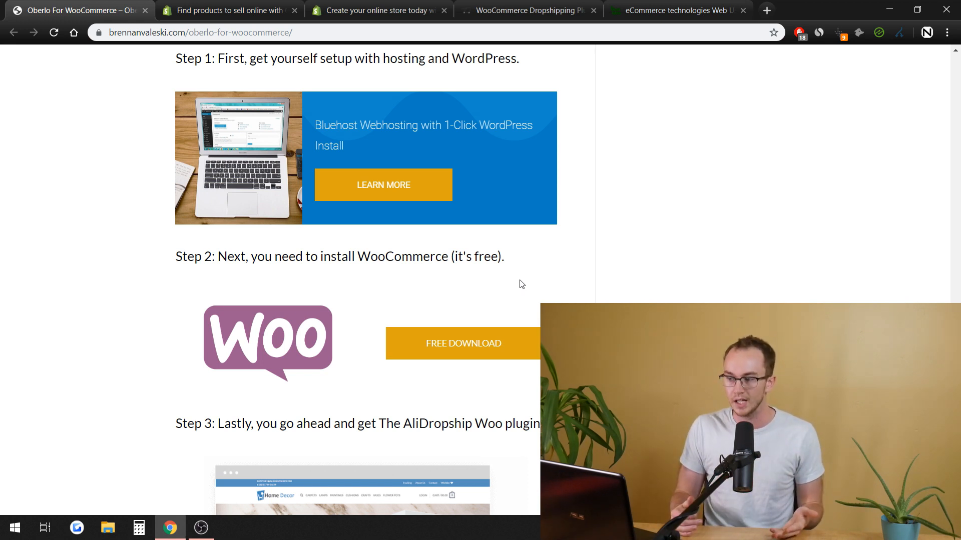
scroll(down, 3)
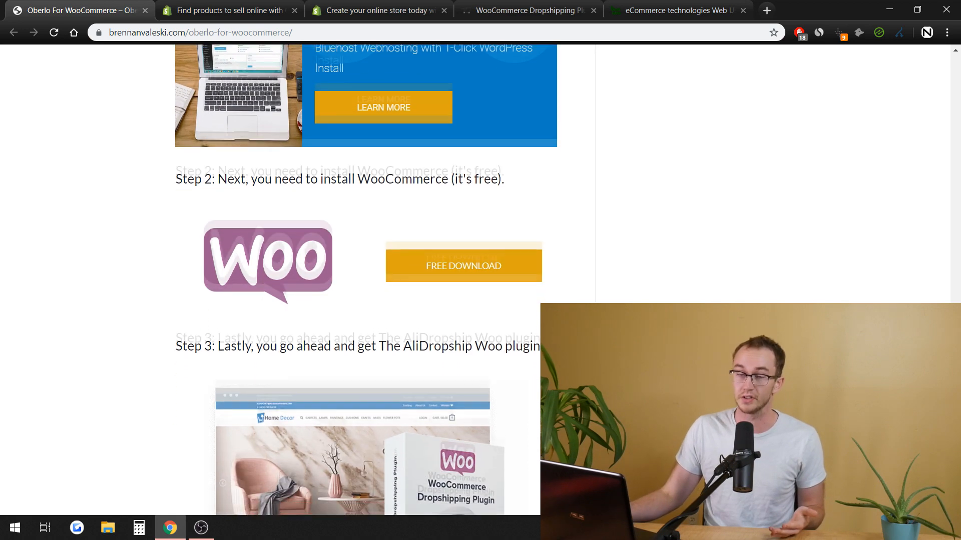
scroll(down, 3)
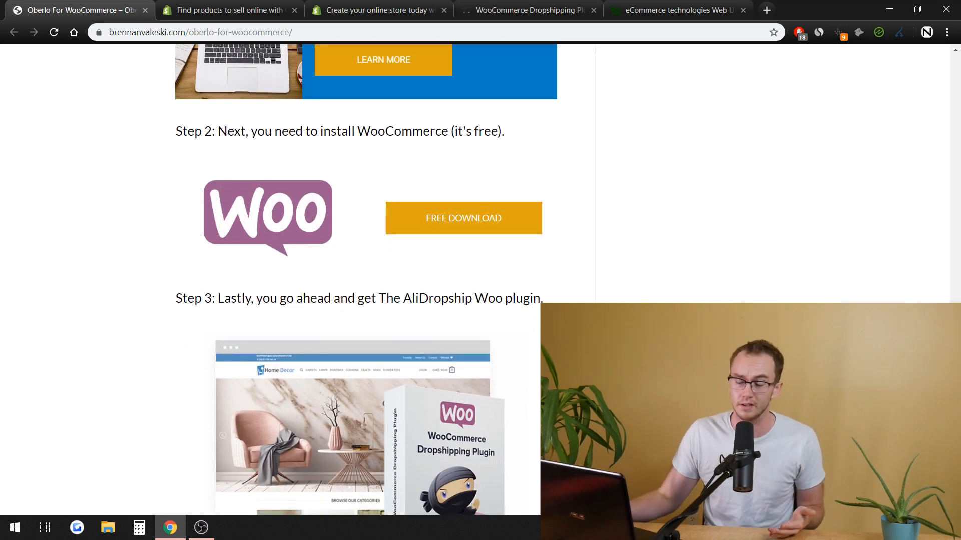
scroll(down, 3)
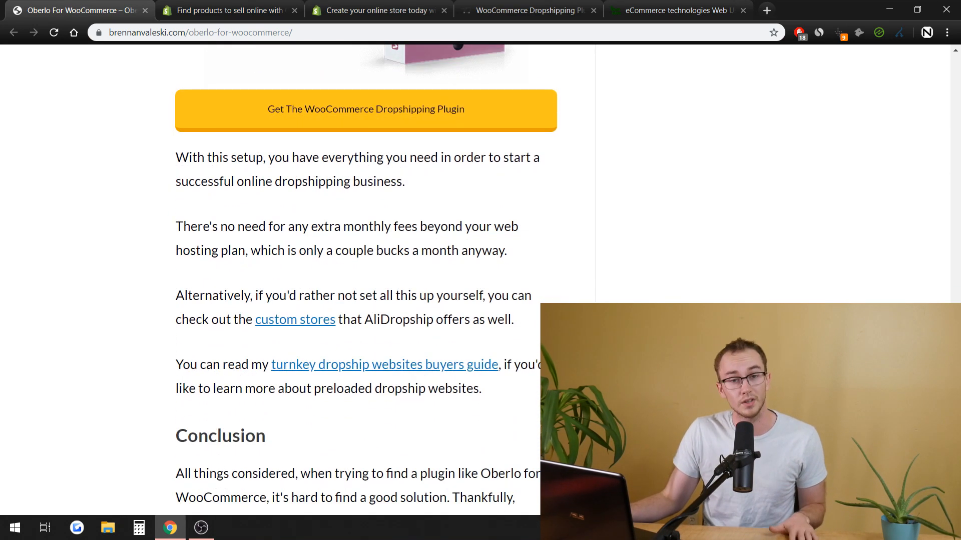
scroll(down, 3)
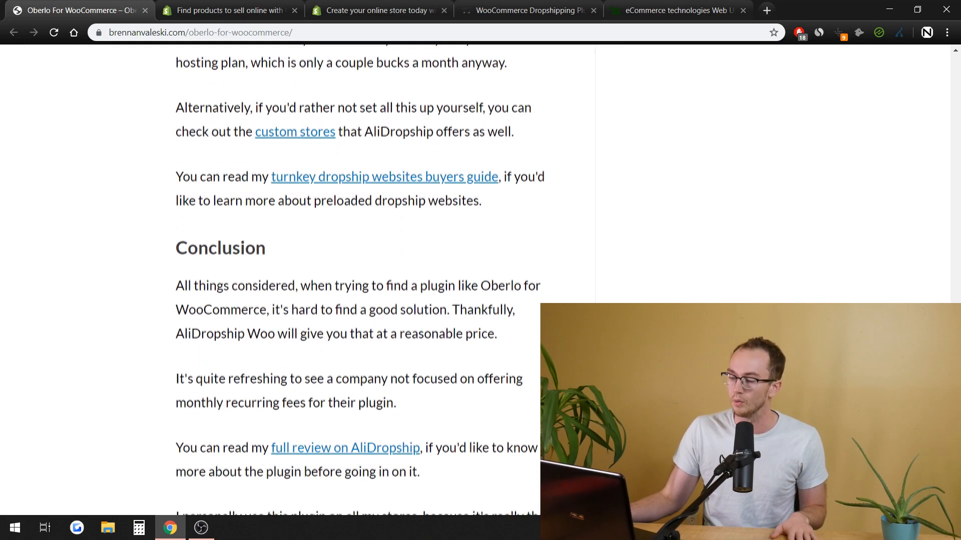
scroll(down, 3)
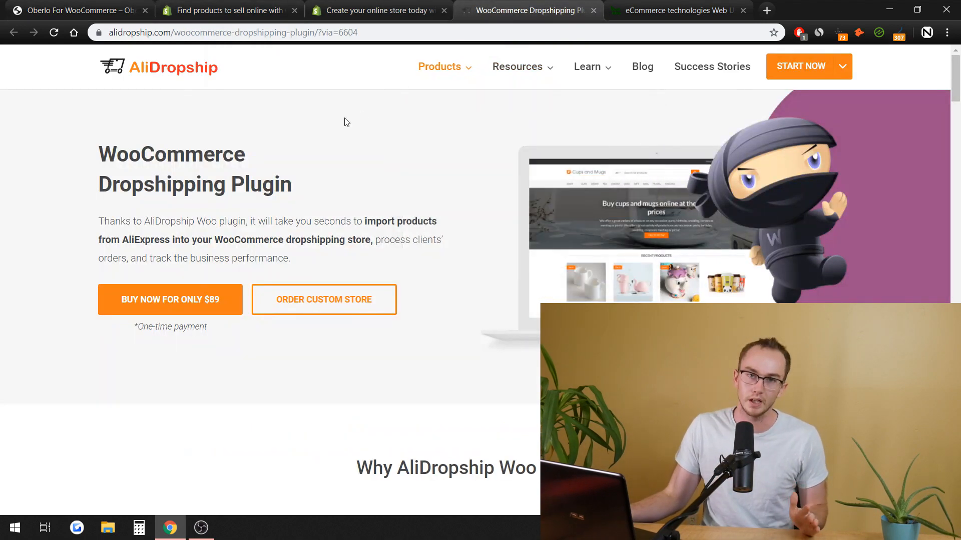
Show the Oberlo For WooCommerce article from its title, after glancing at the AliDropship tab
click(79, 10)
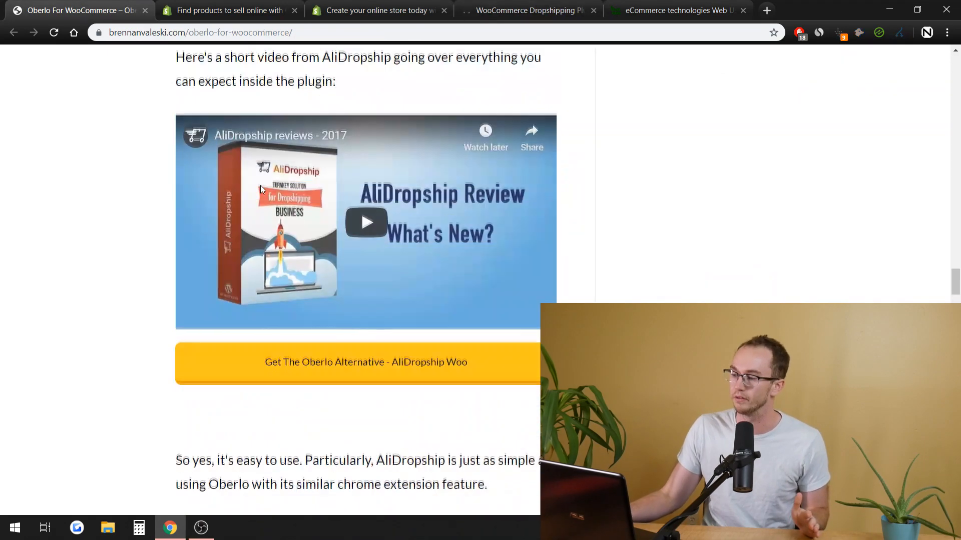
scroll(up, 3)
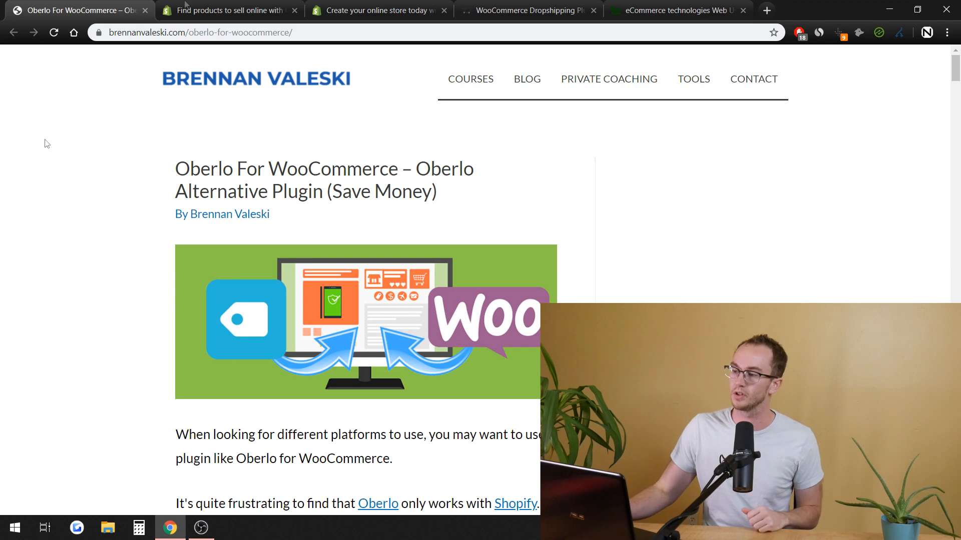
click(527, 11)
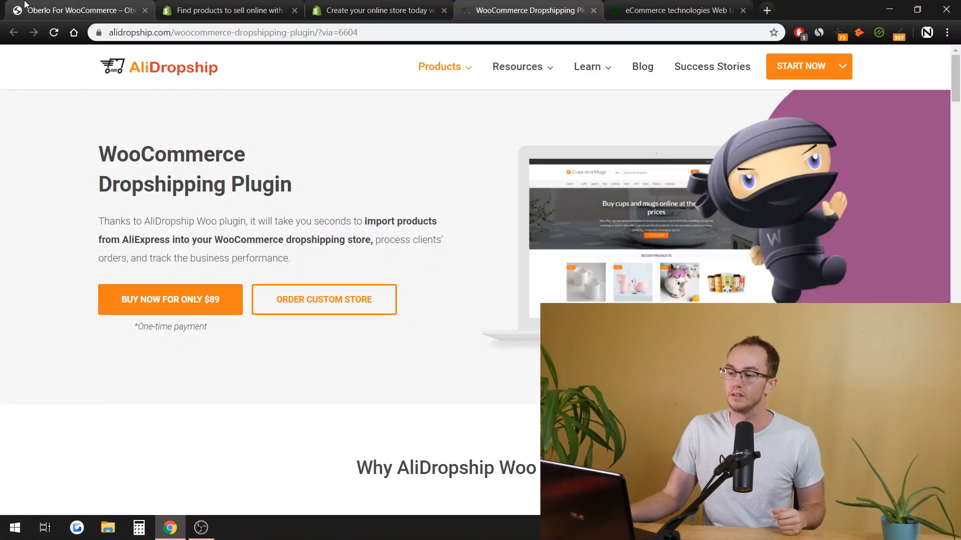
click(74, 10)
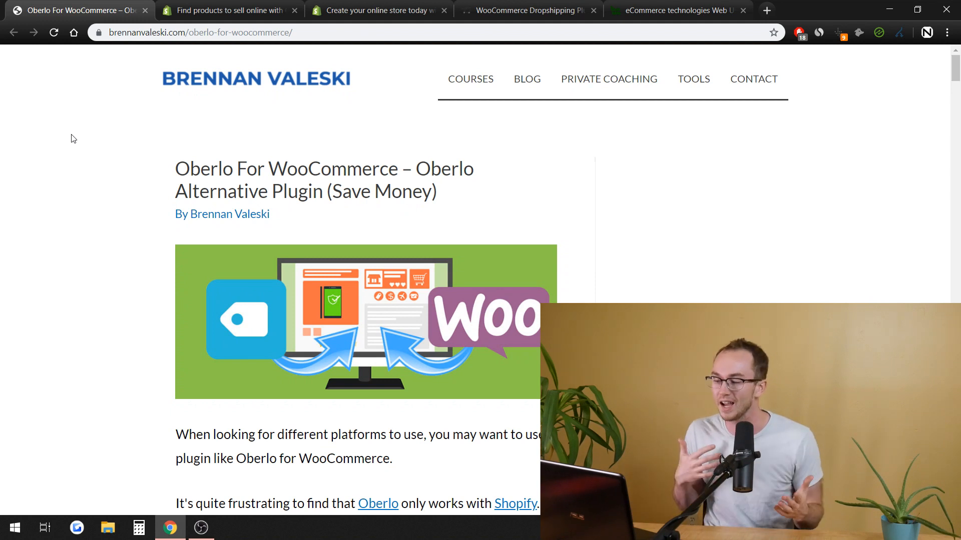